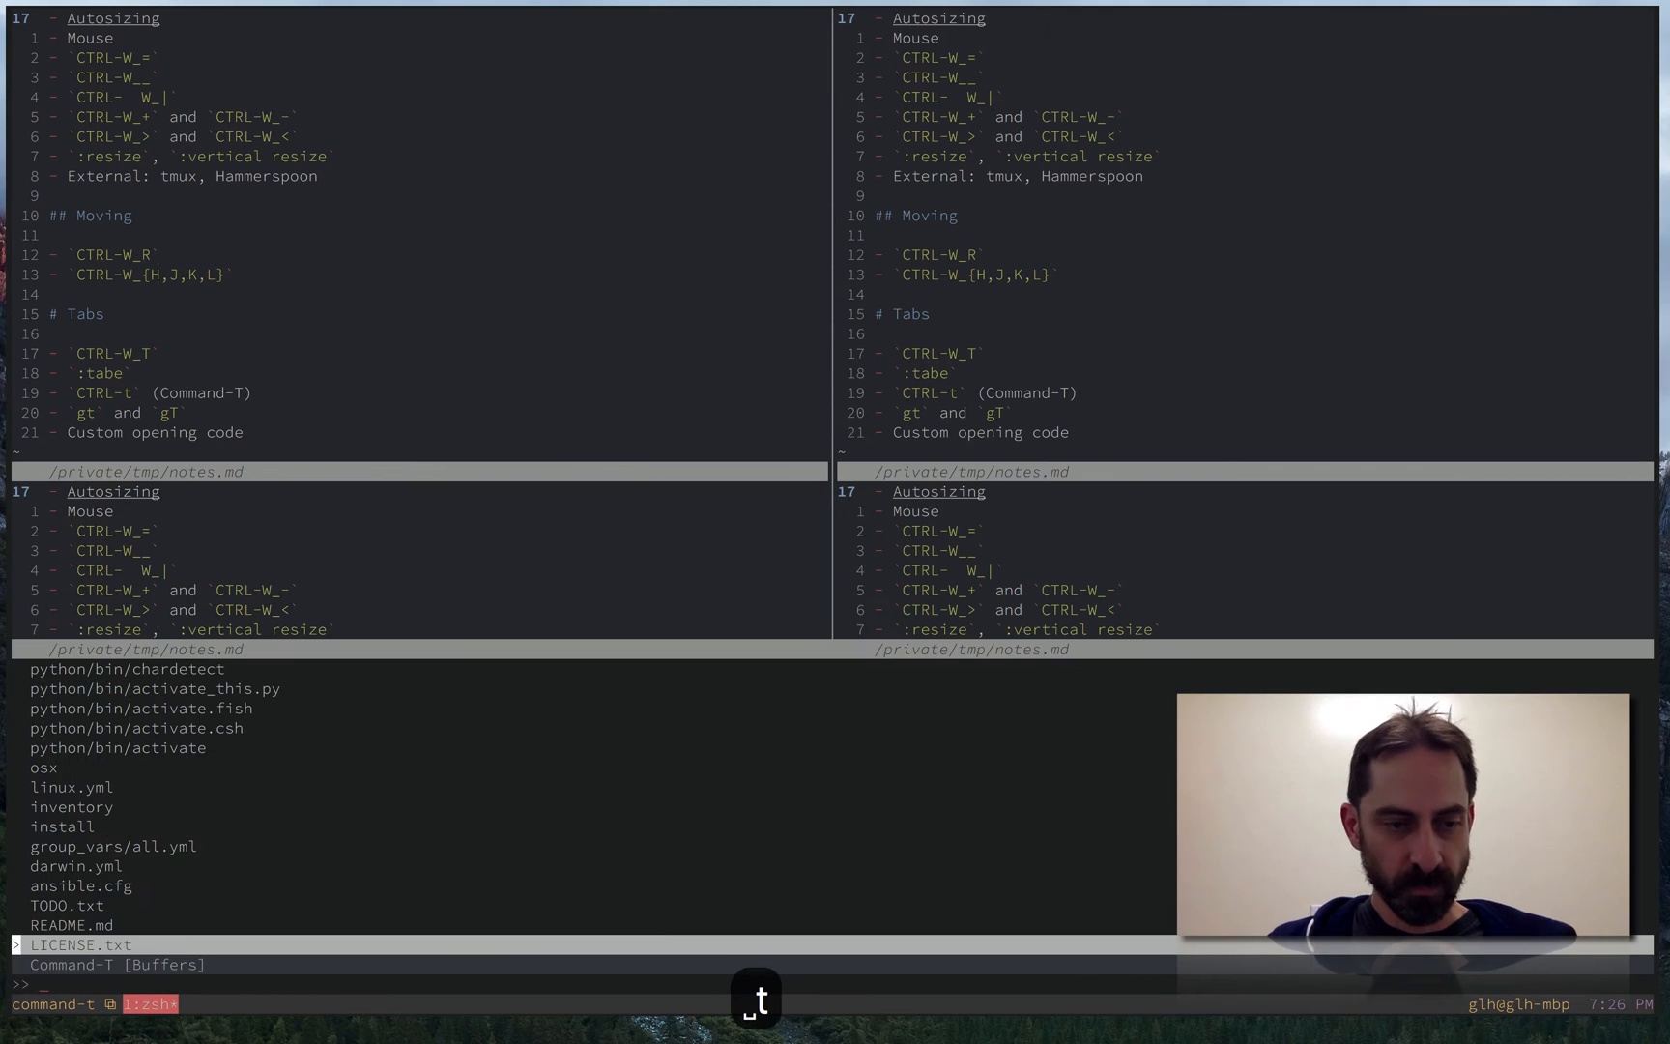
- Filter Command-T with 'activat' to open python/bin/activate in a new tab
text(activat)
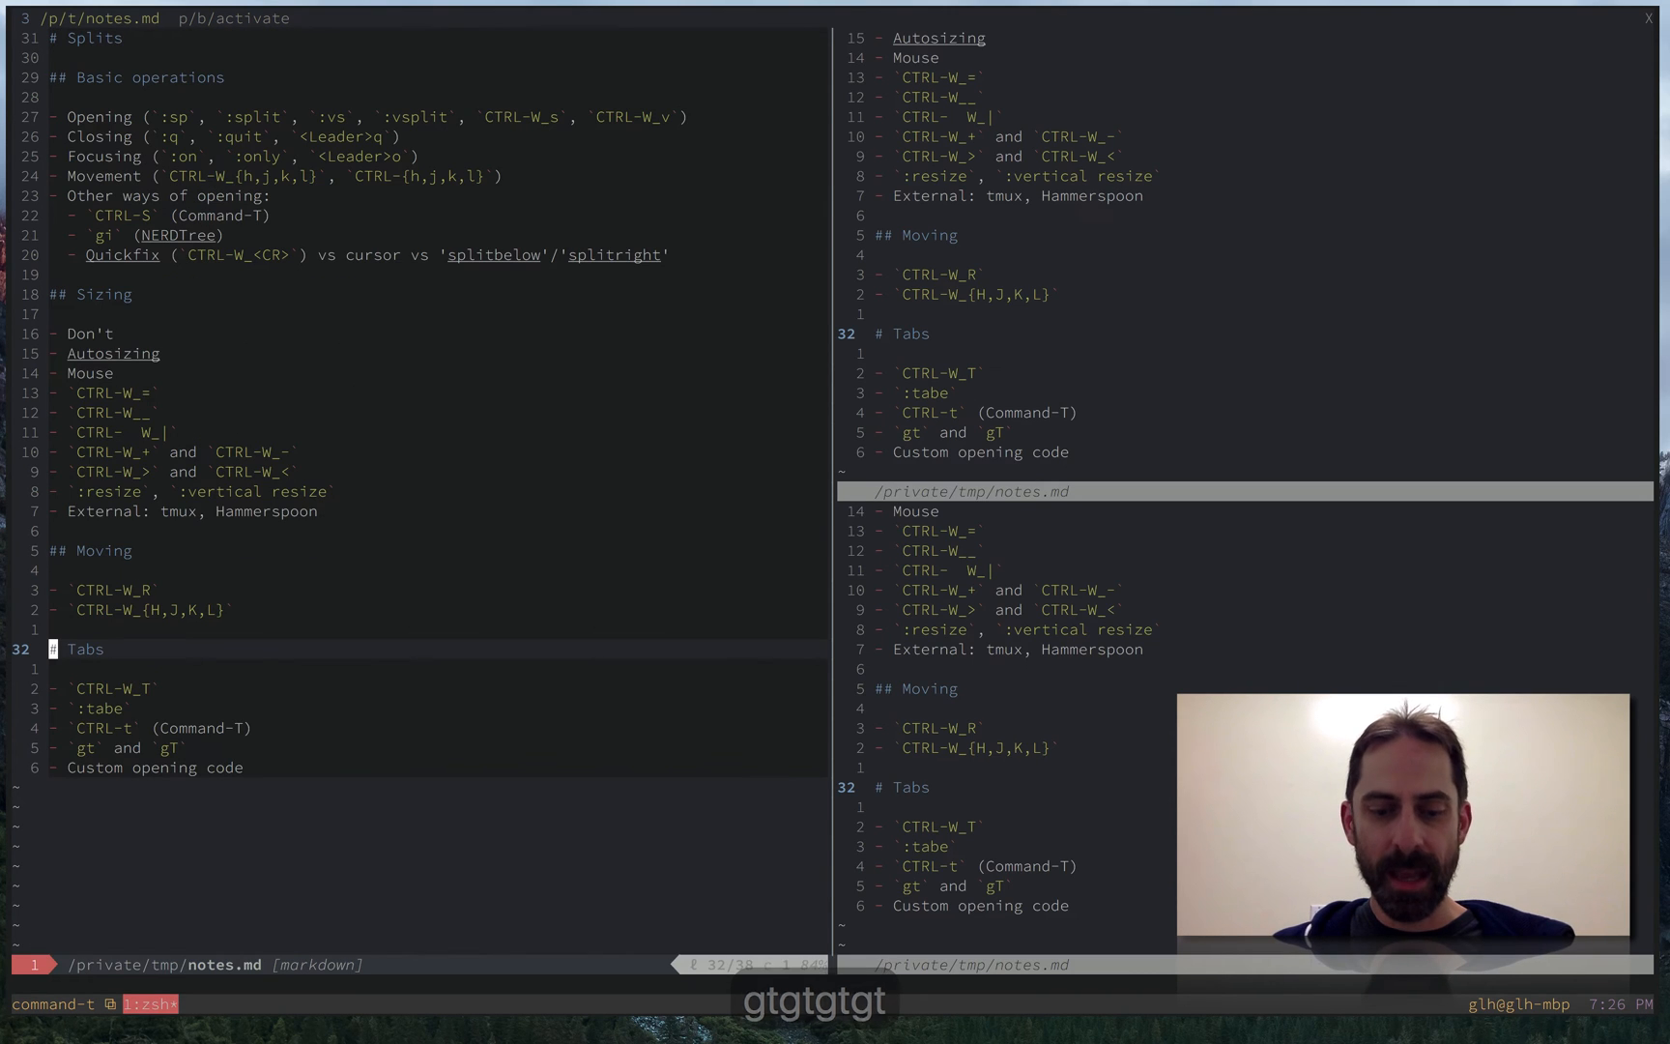
- Open the file finder and filter with 'cf' to open ansible.cfg in a tab
key(ctrl+t)
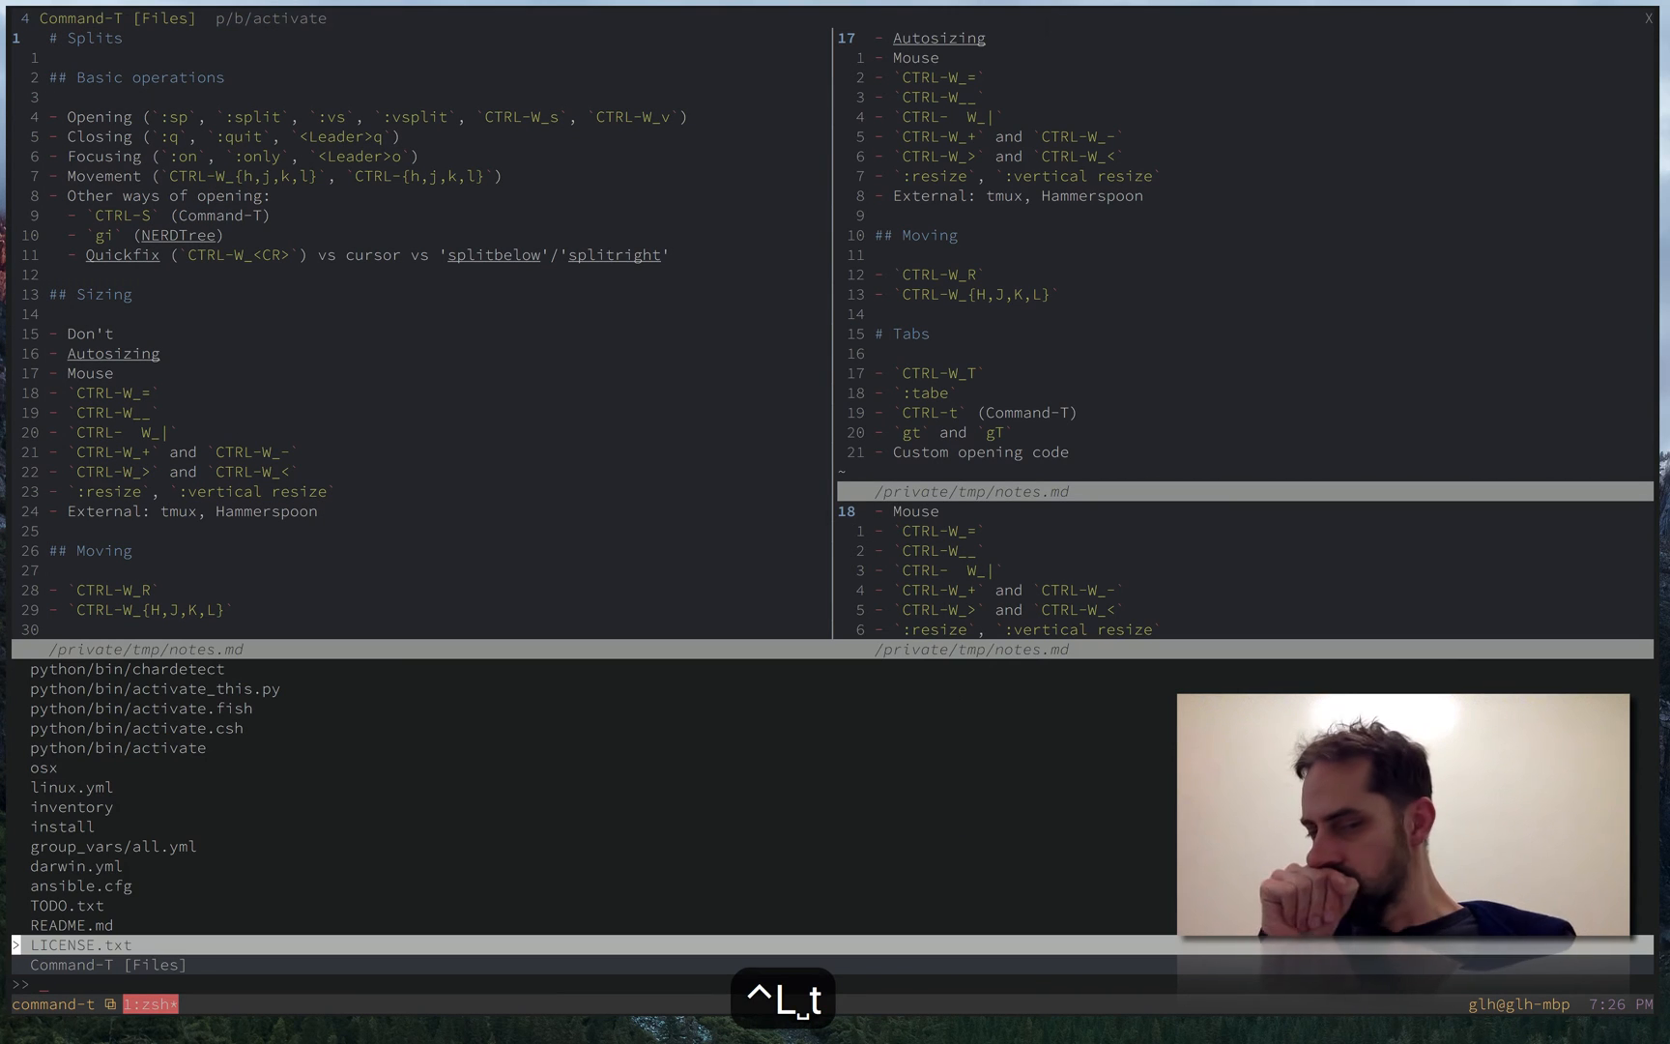
text(cf)
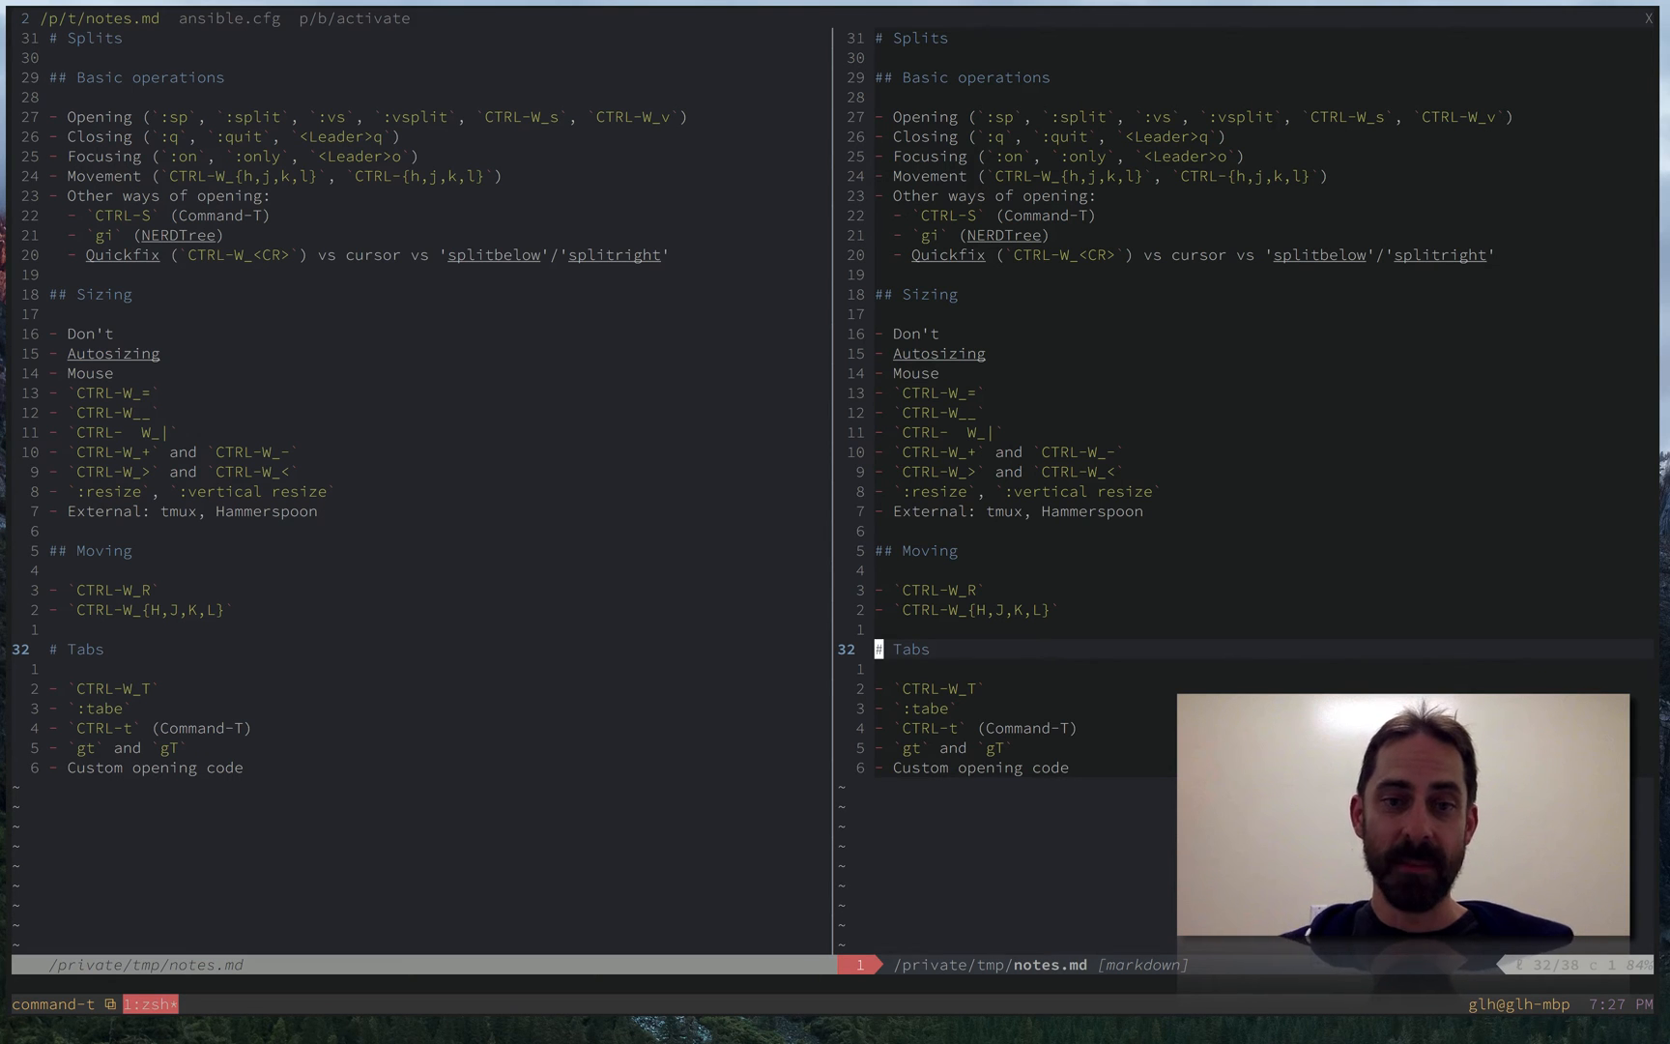
- Create an empty tab with :tabedit and bring up Command-T again
text(:tabe)
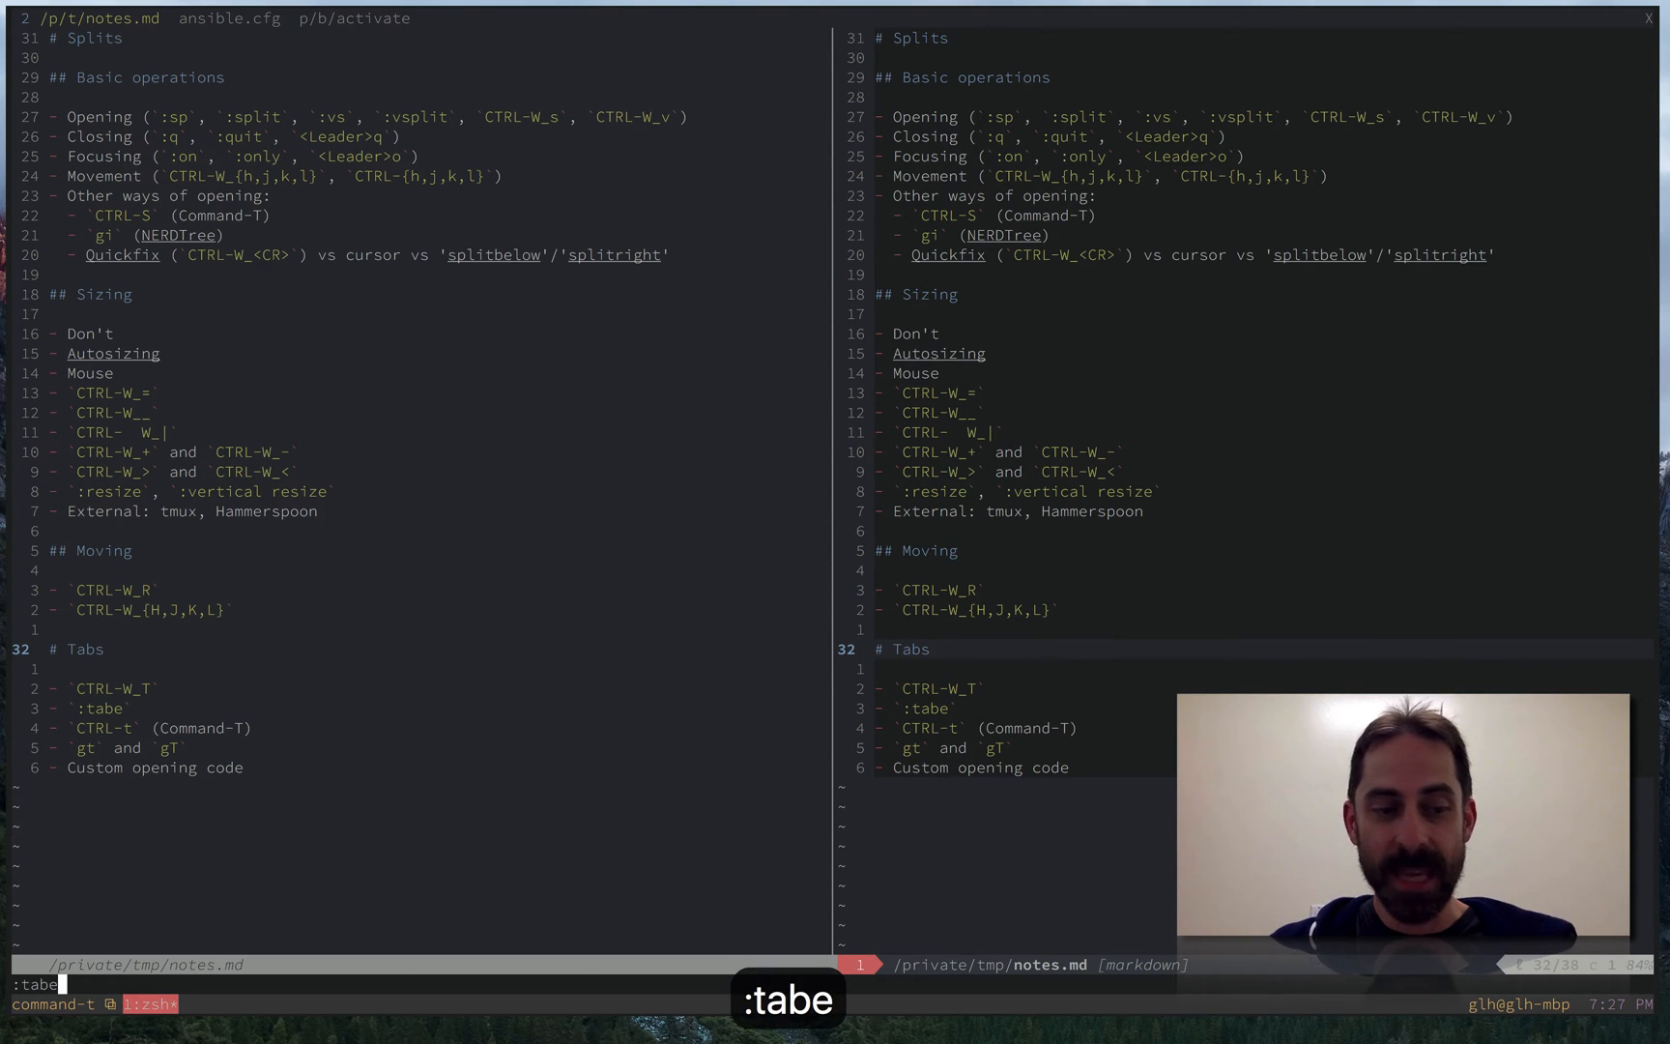
text(dit)
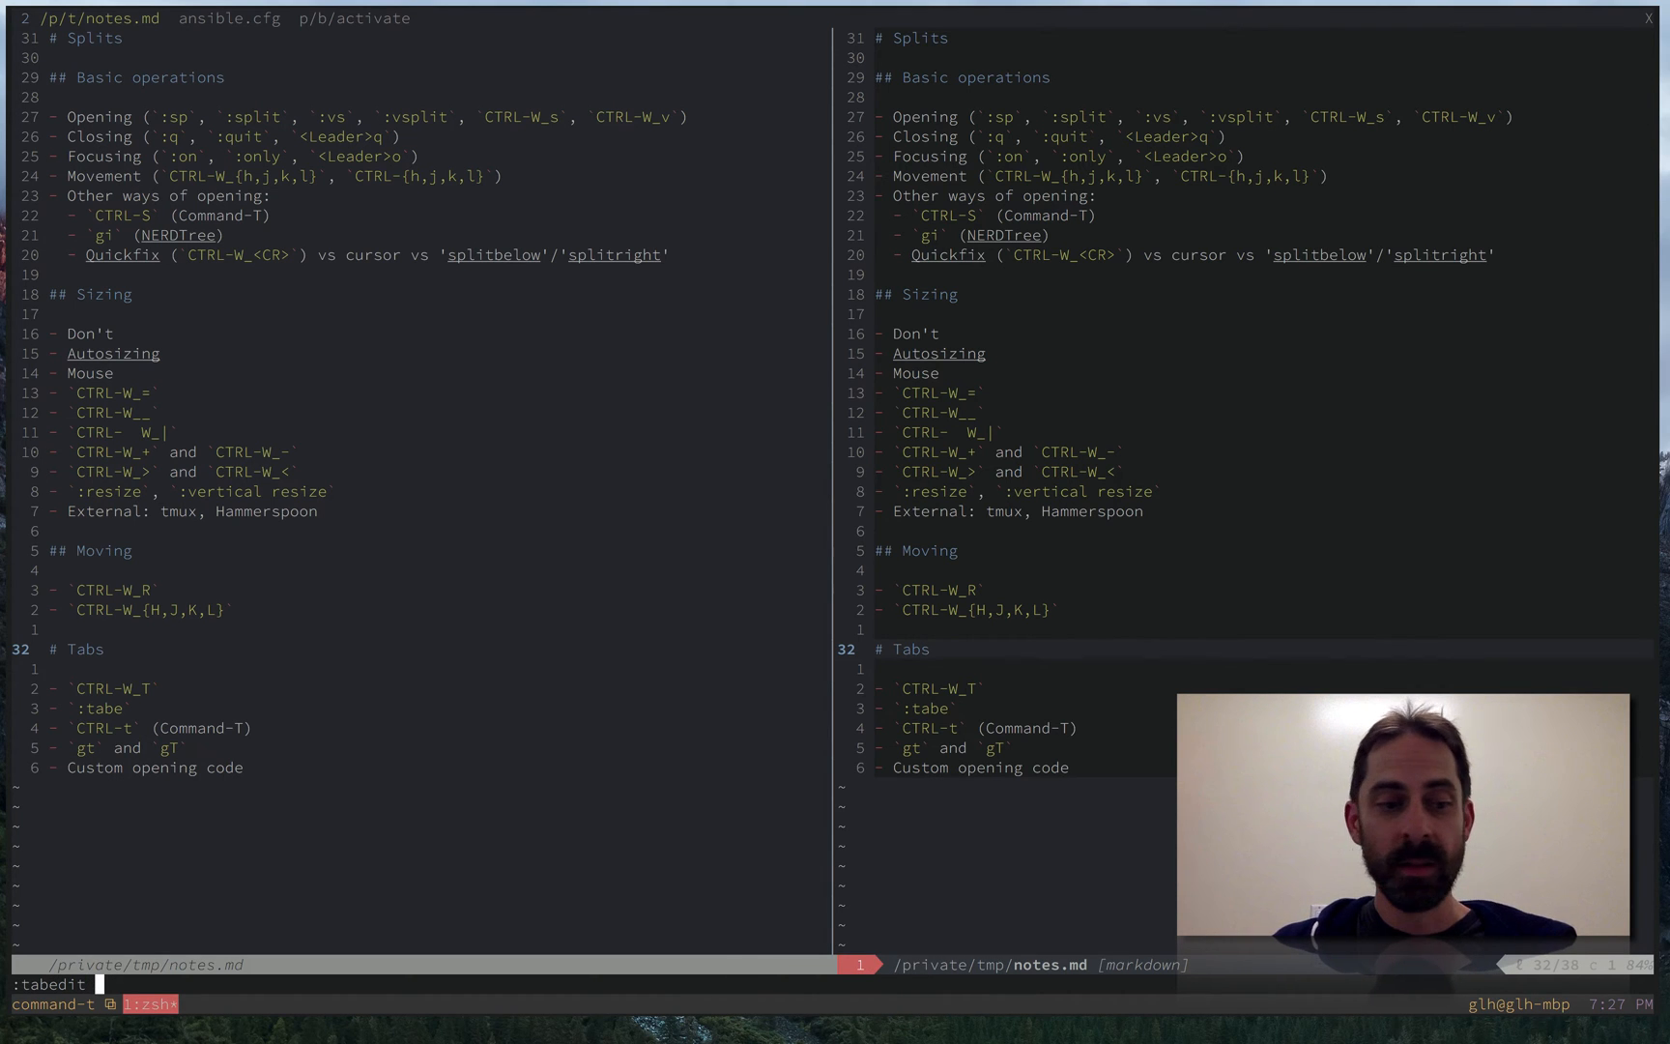
key(Return)
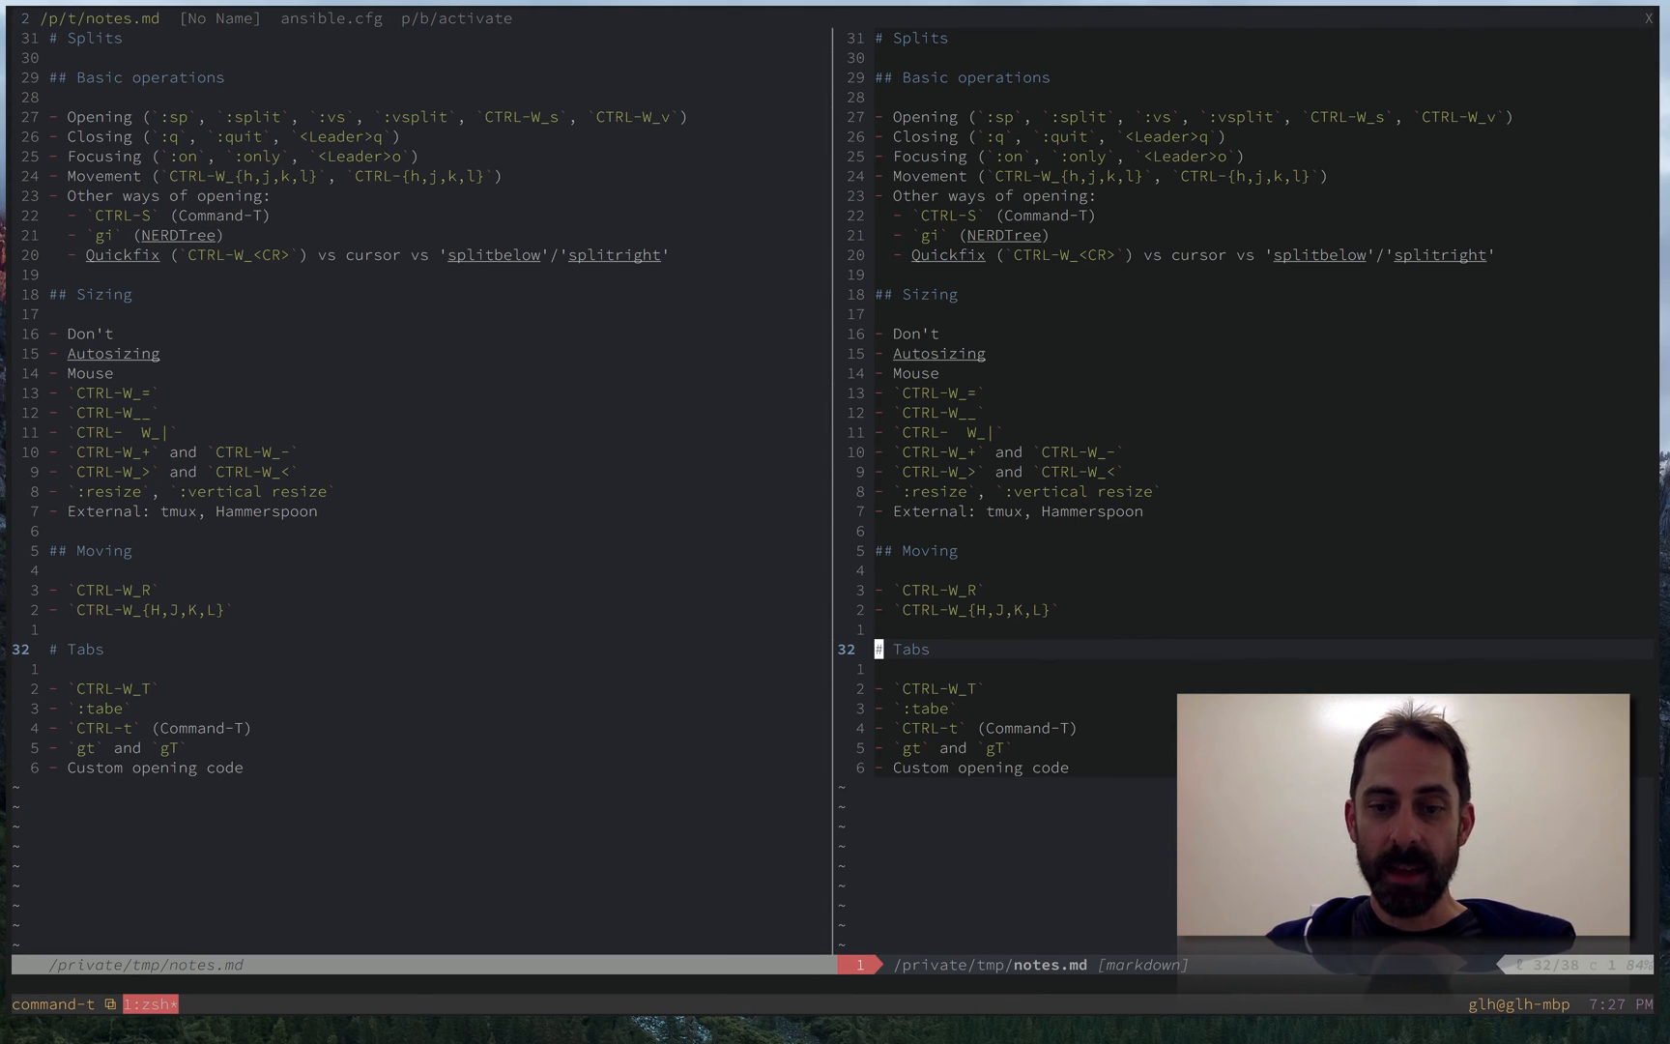
key(j)
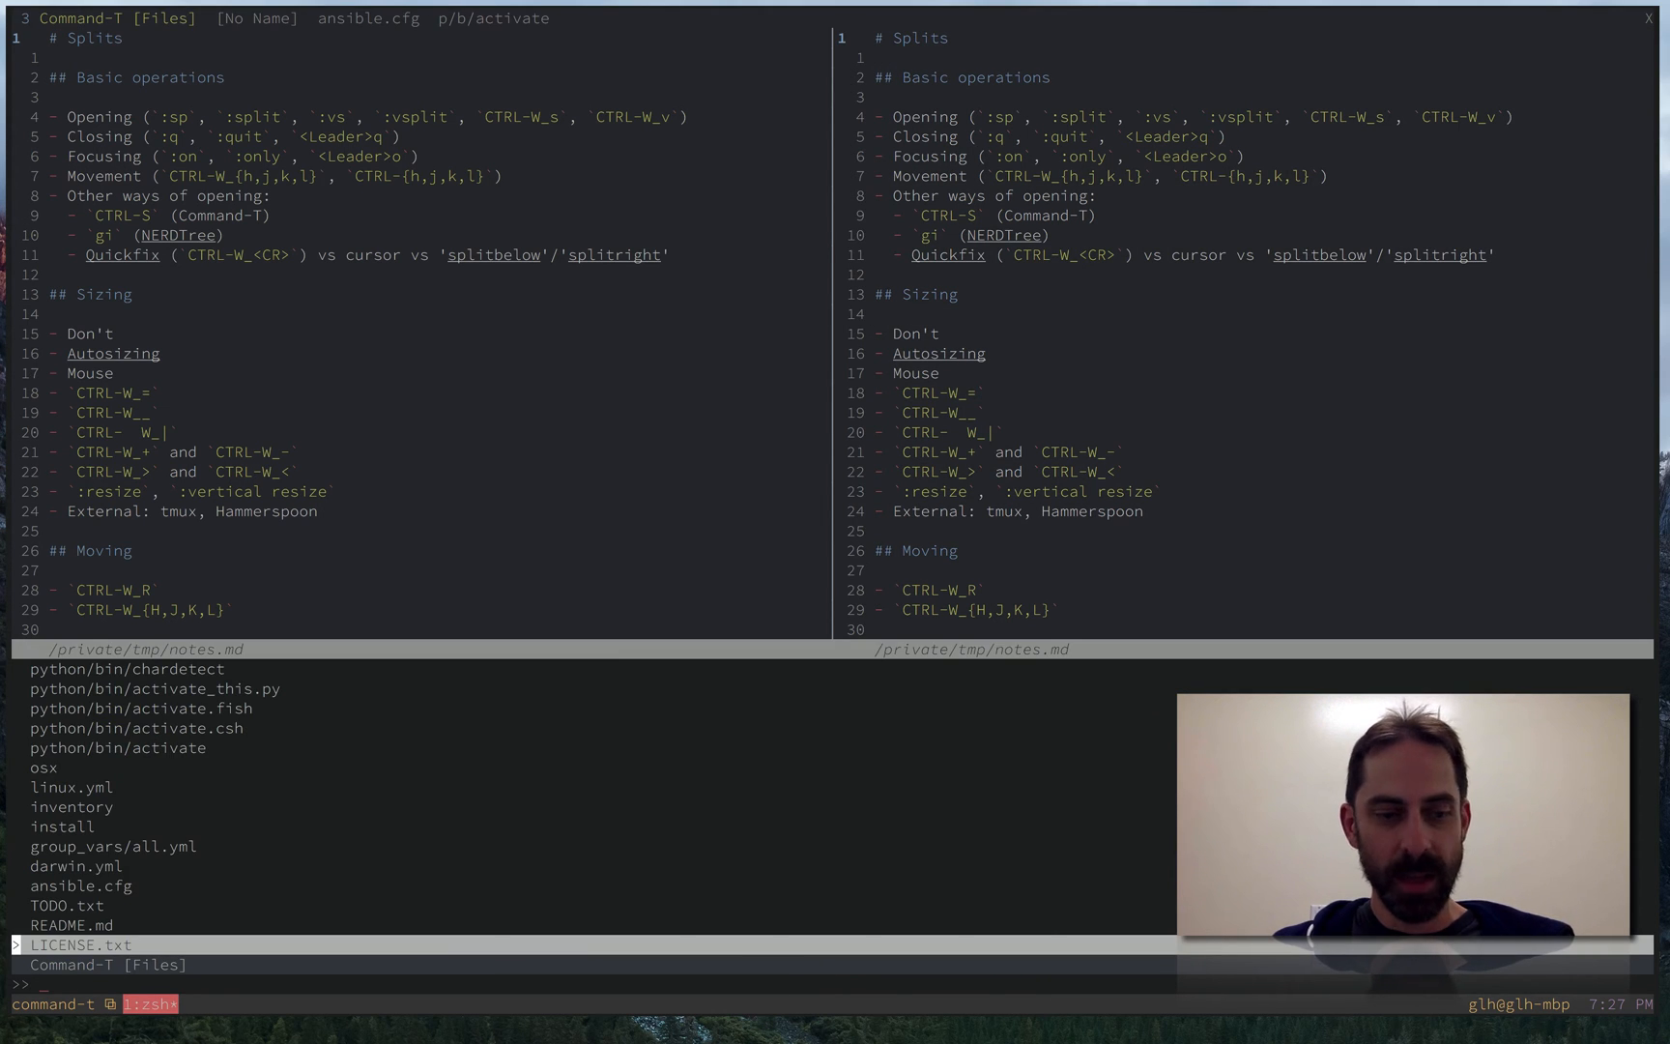
- Search 'val' in Command-T and open group_vars/all.yml in a new tab
text(vall)
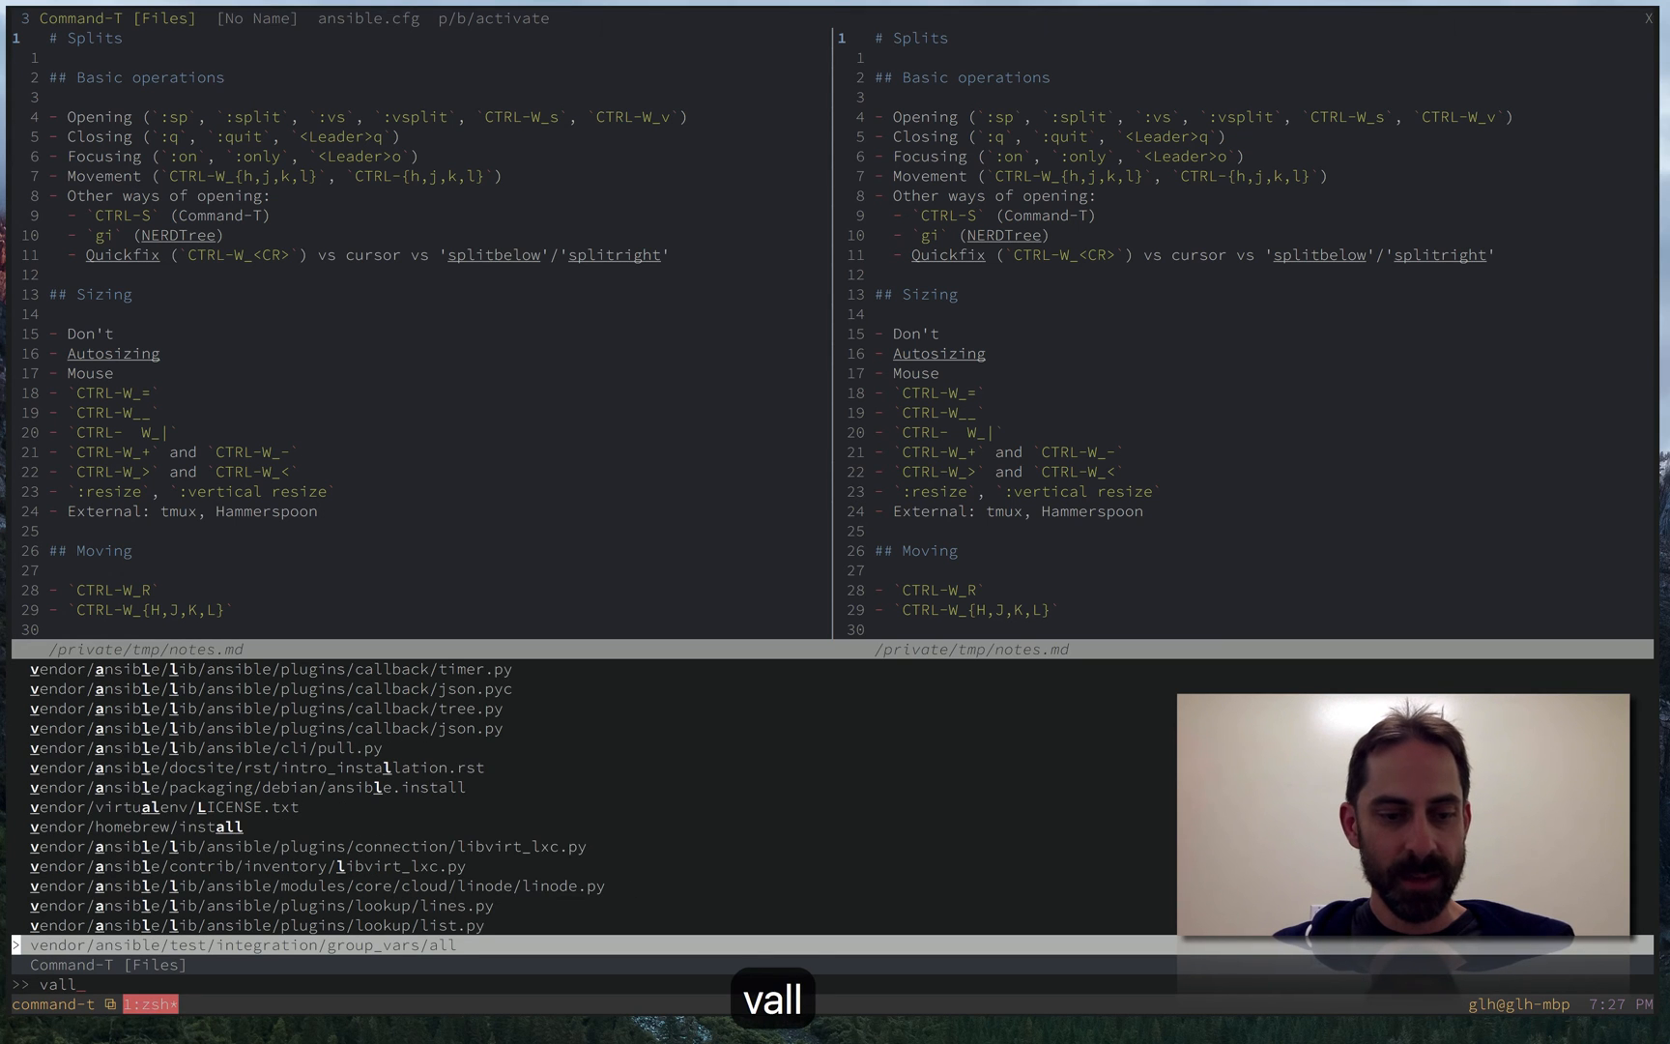
key(Backspace)
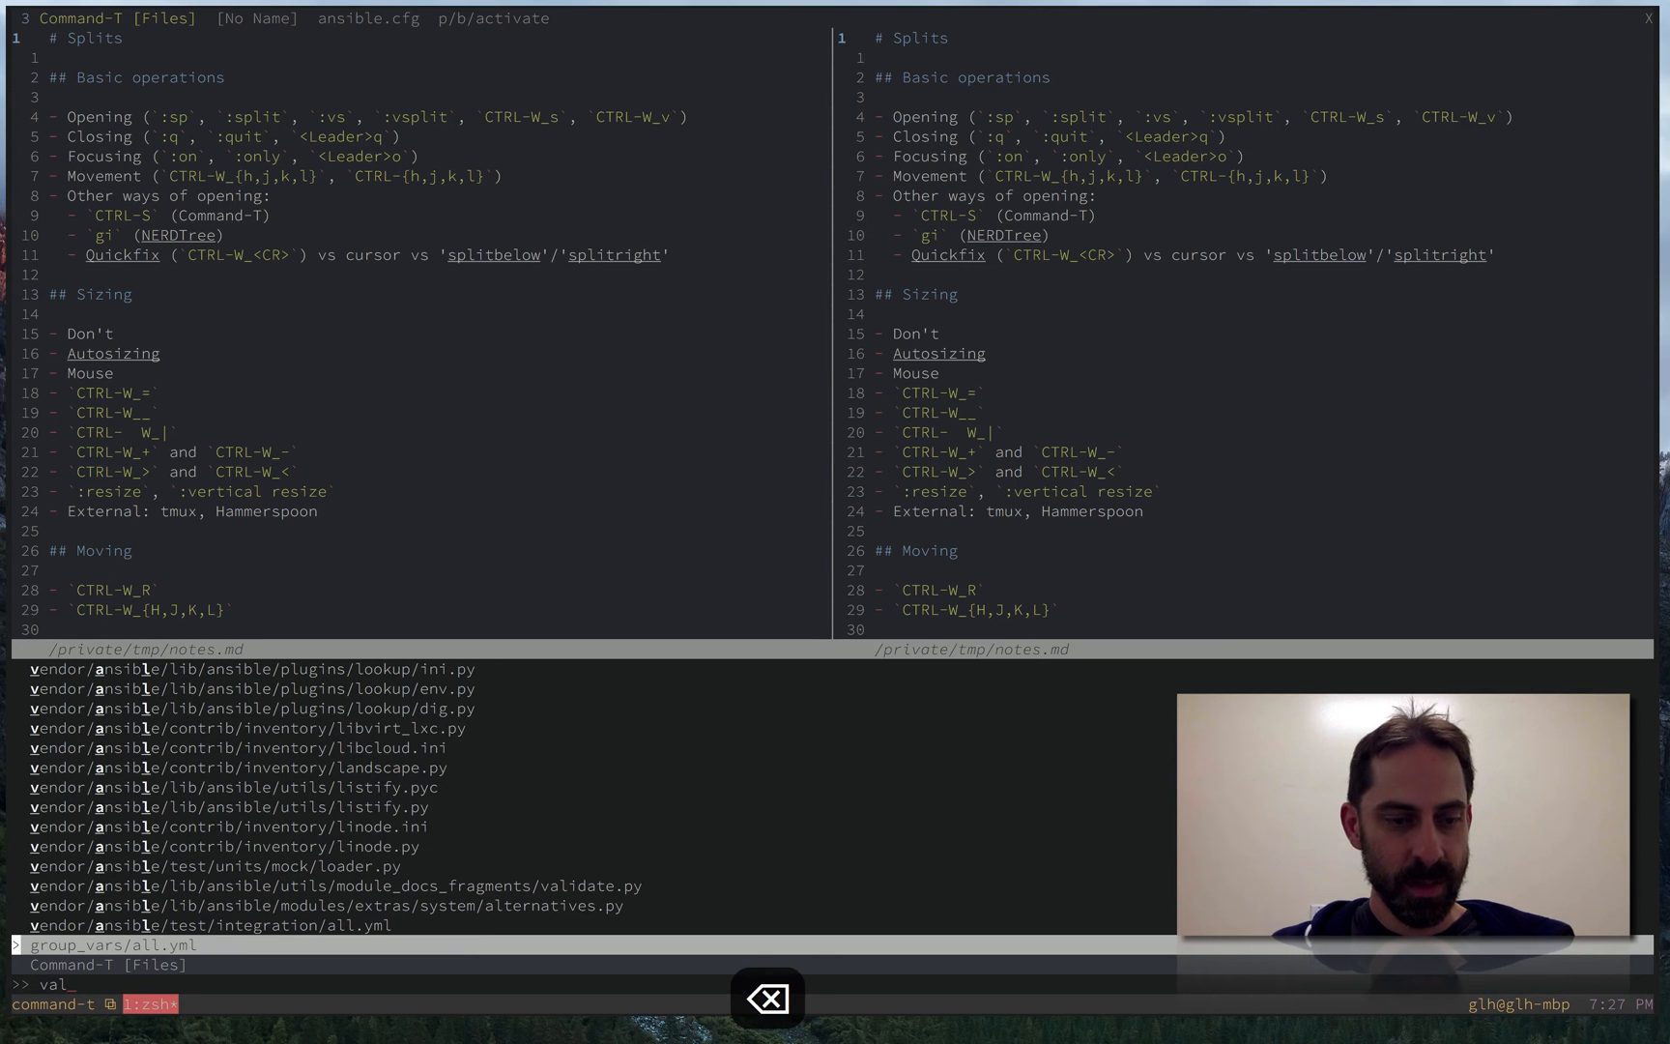
key(Return)
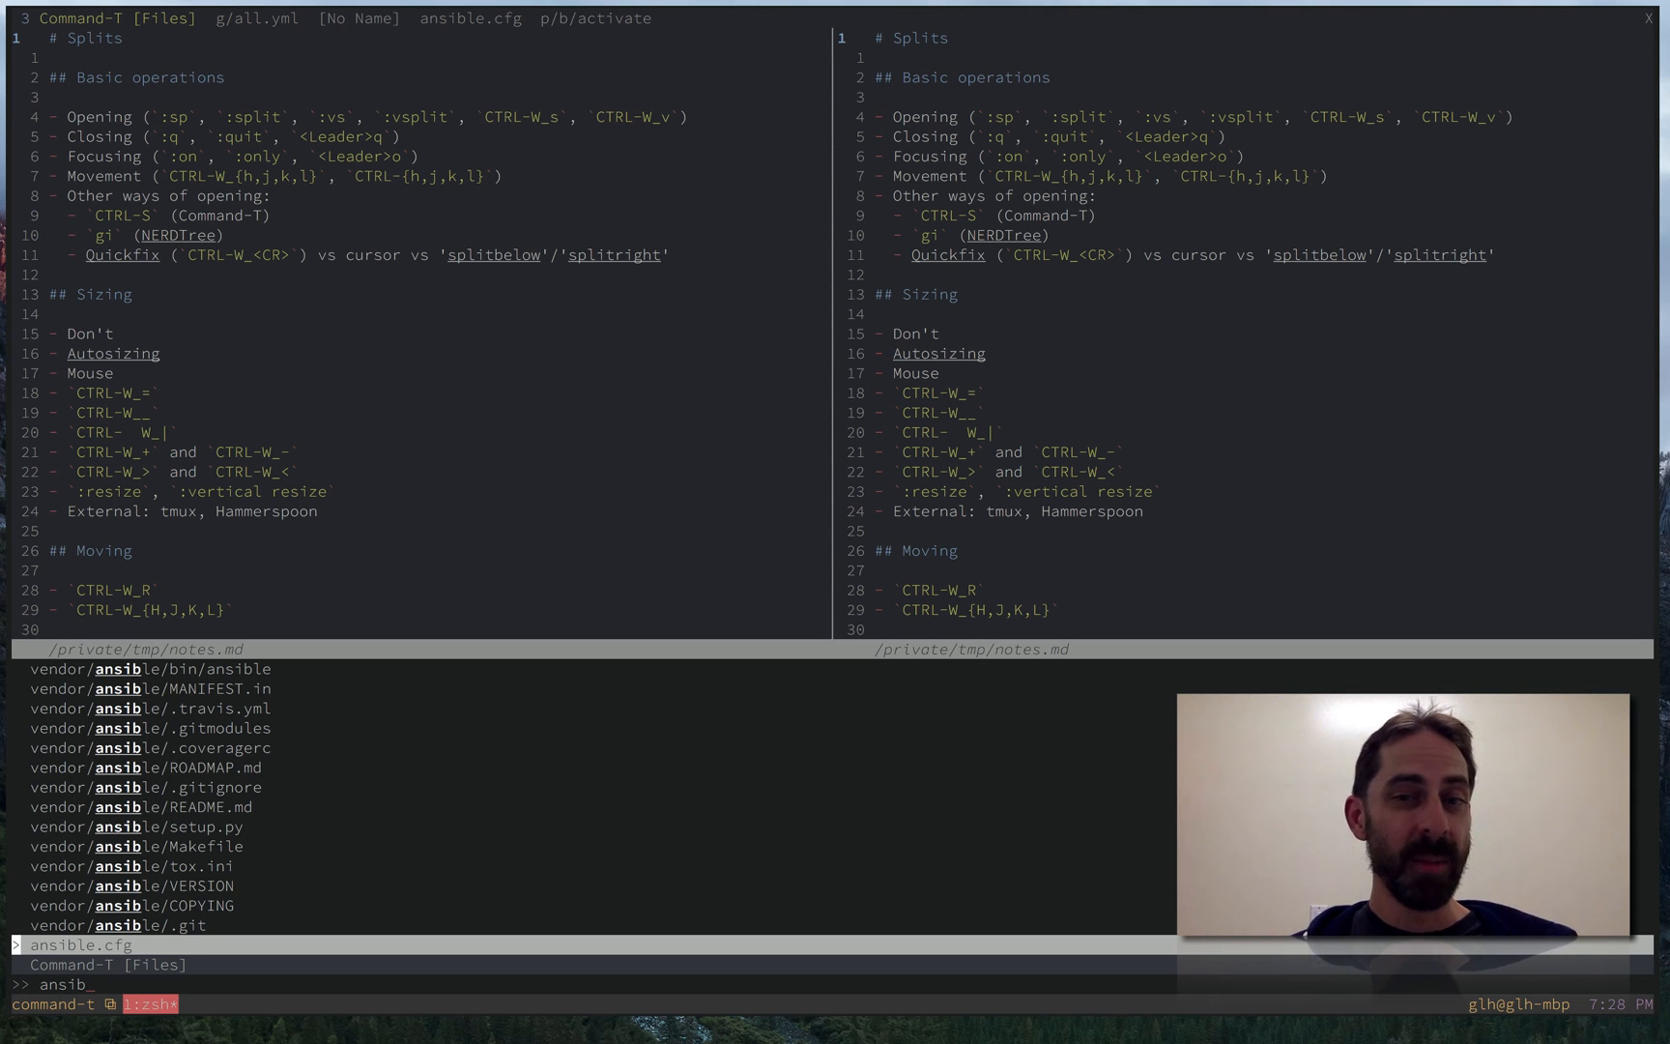
- Switch to the existing ansible.cfg tab, then filter 'aftcom' to open command-t.vim
key(Return)
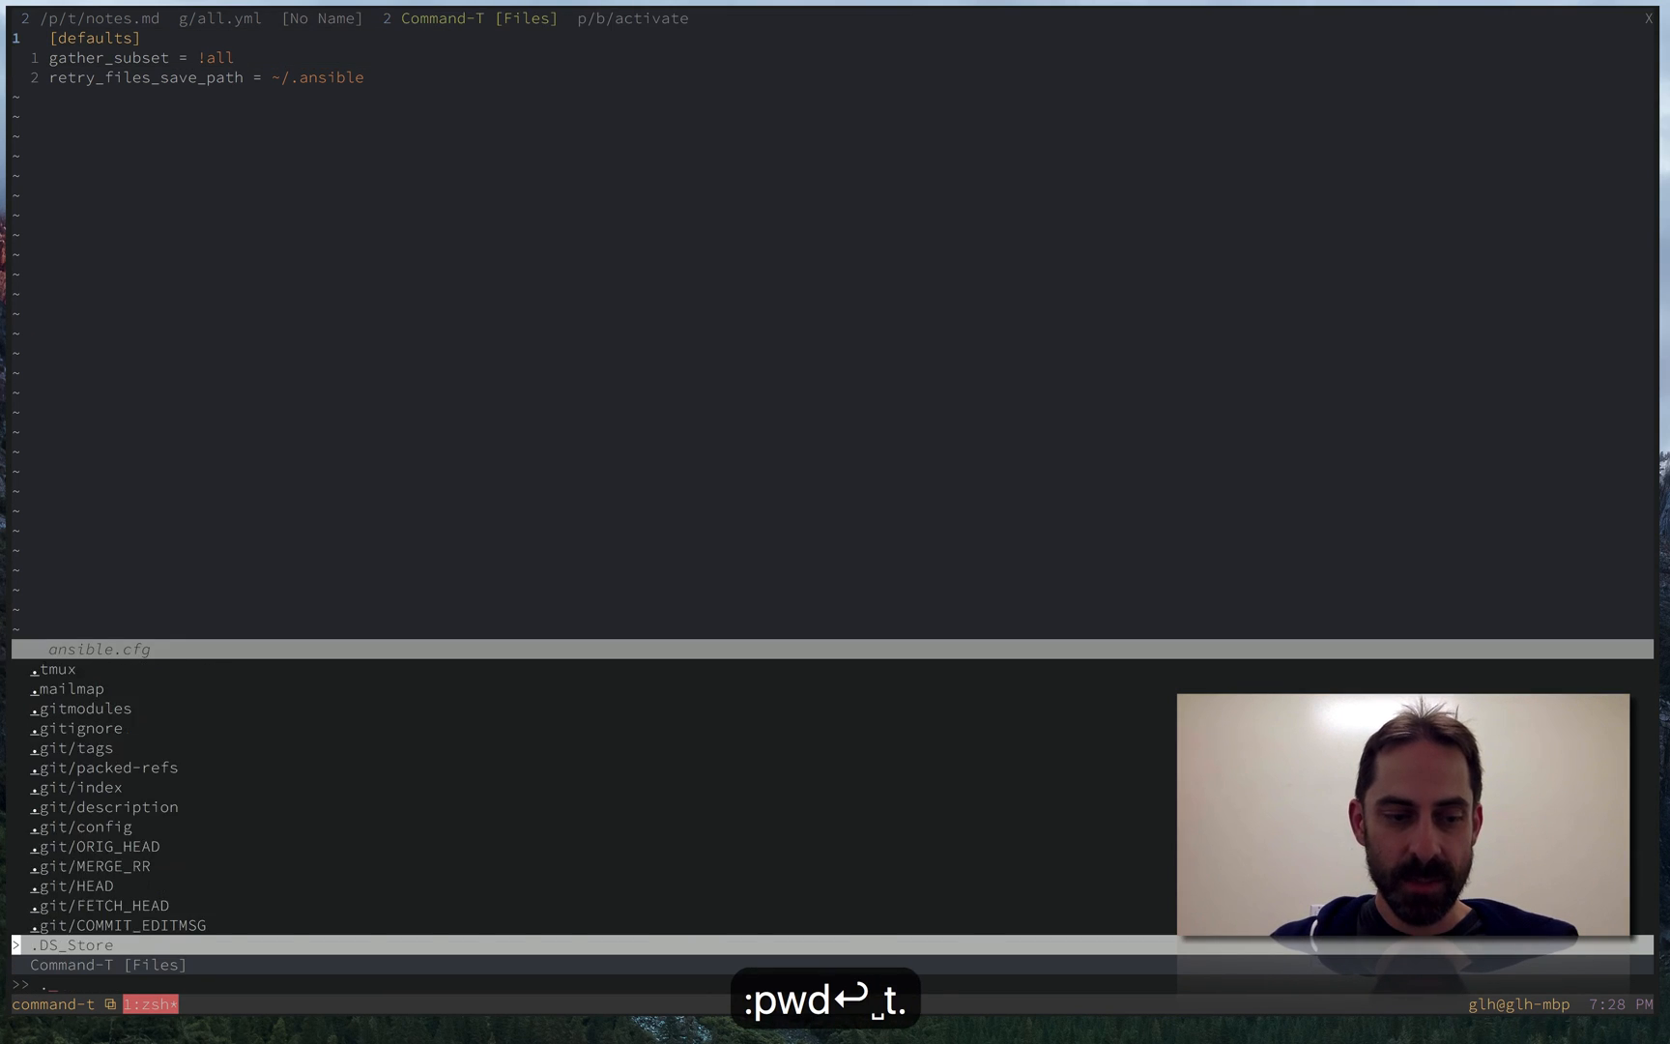
text(aftcom)
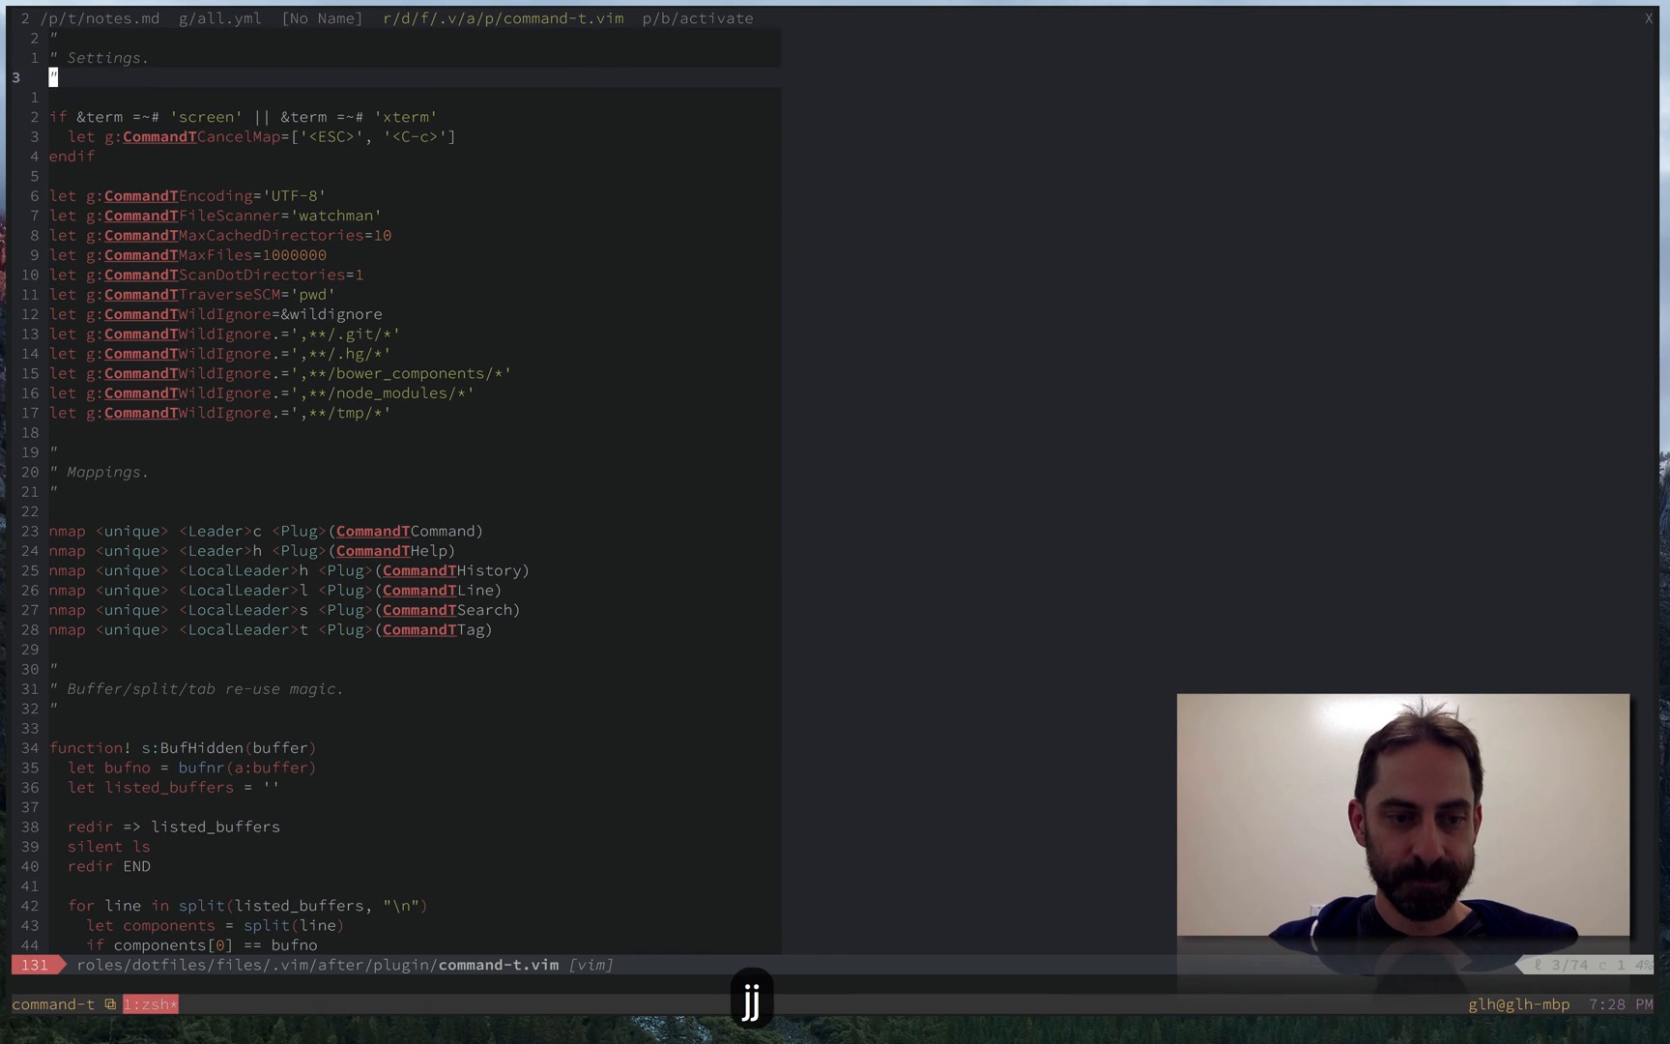
- Search command-t.vim for \vGoto and move to the GotoOrOpen function and accept-selection settings
key(ctrl+d)
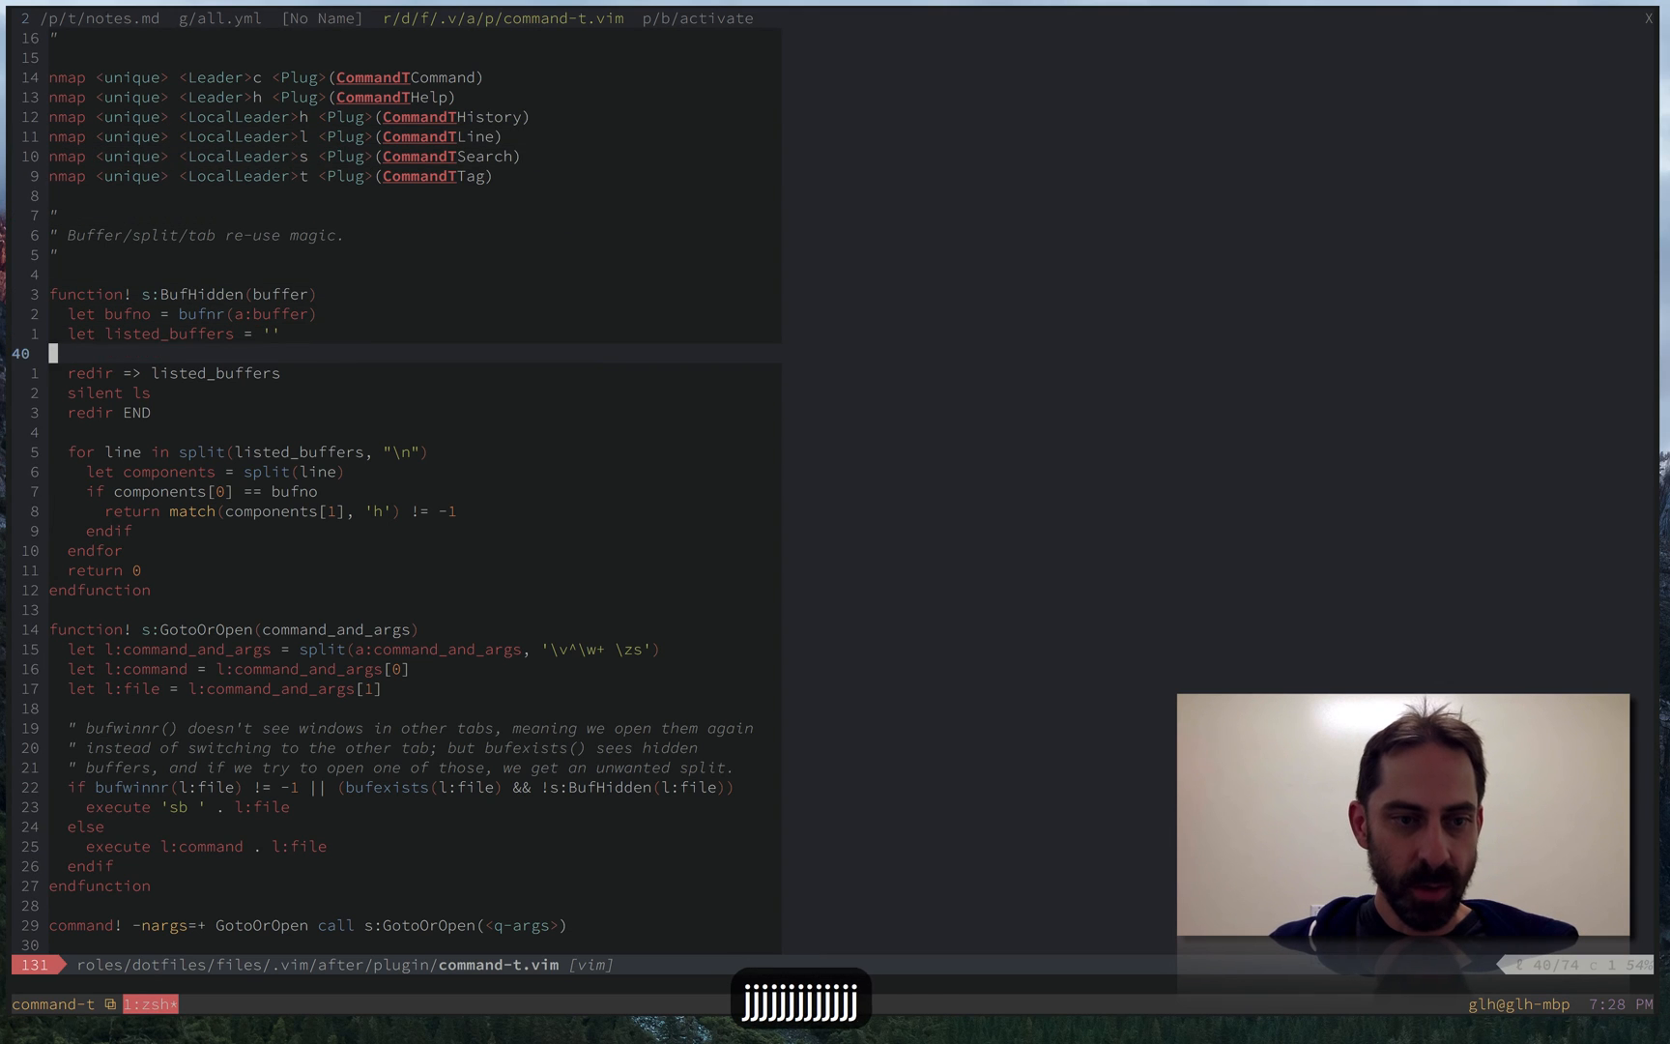
text(\vGoto)
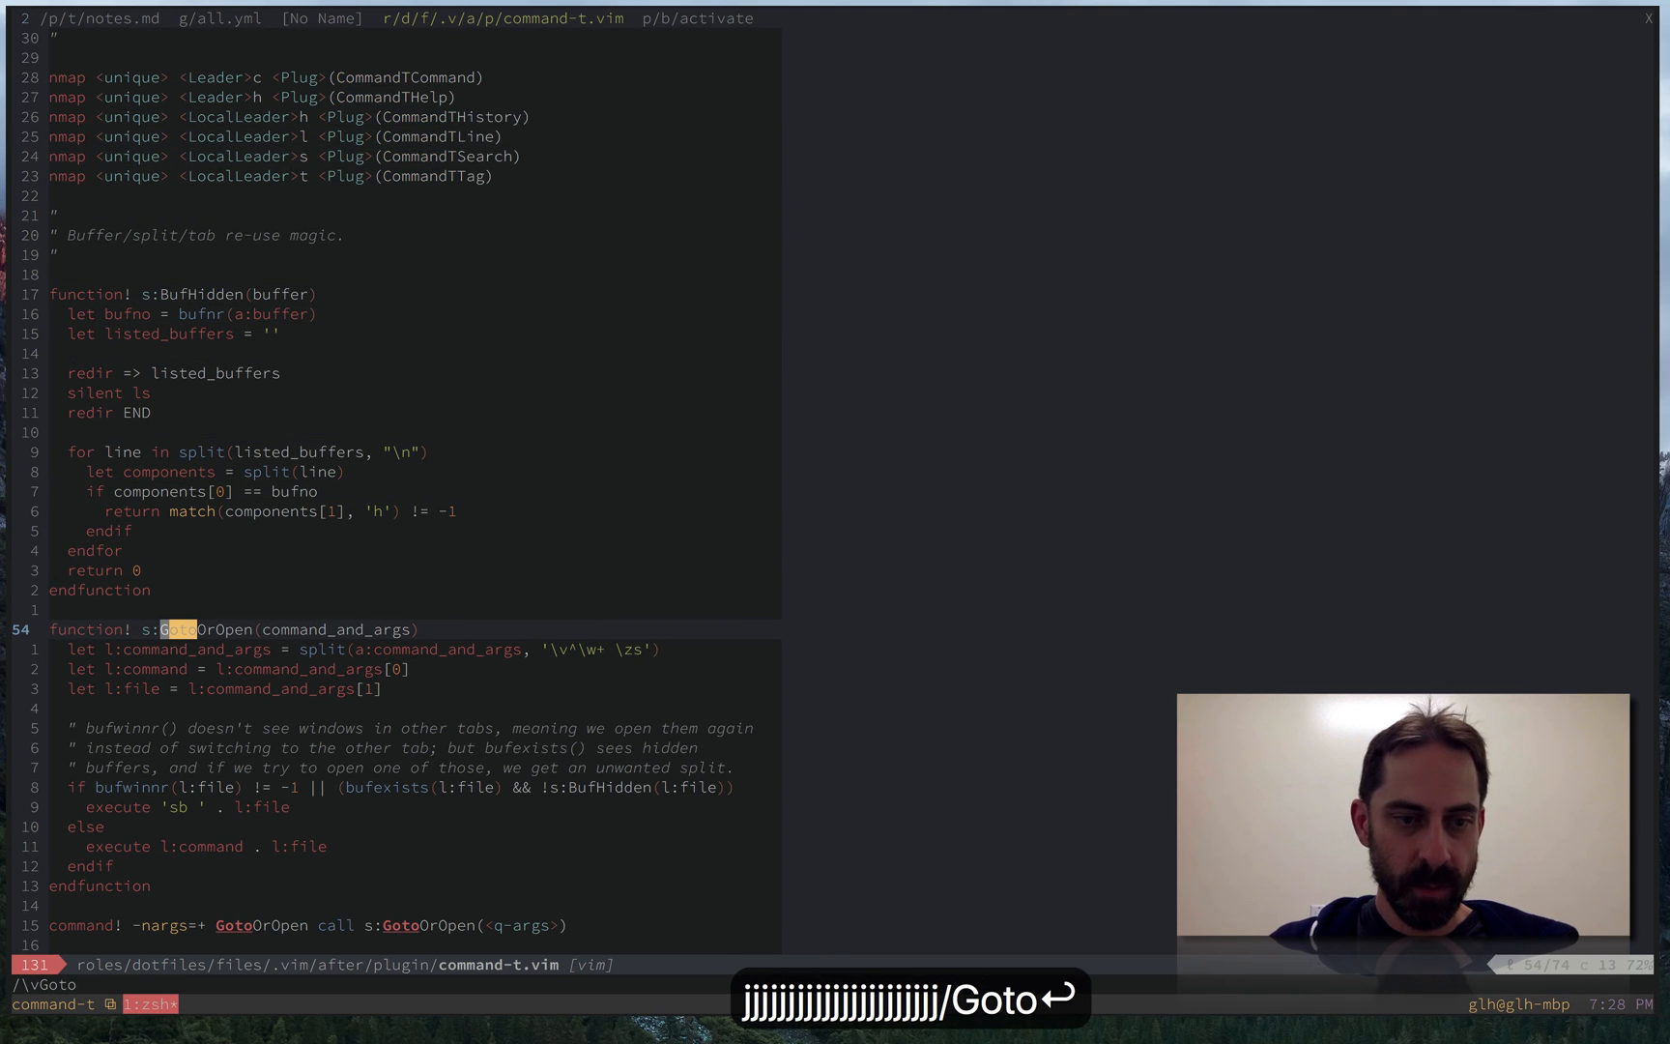
key(Return)
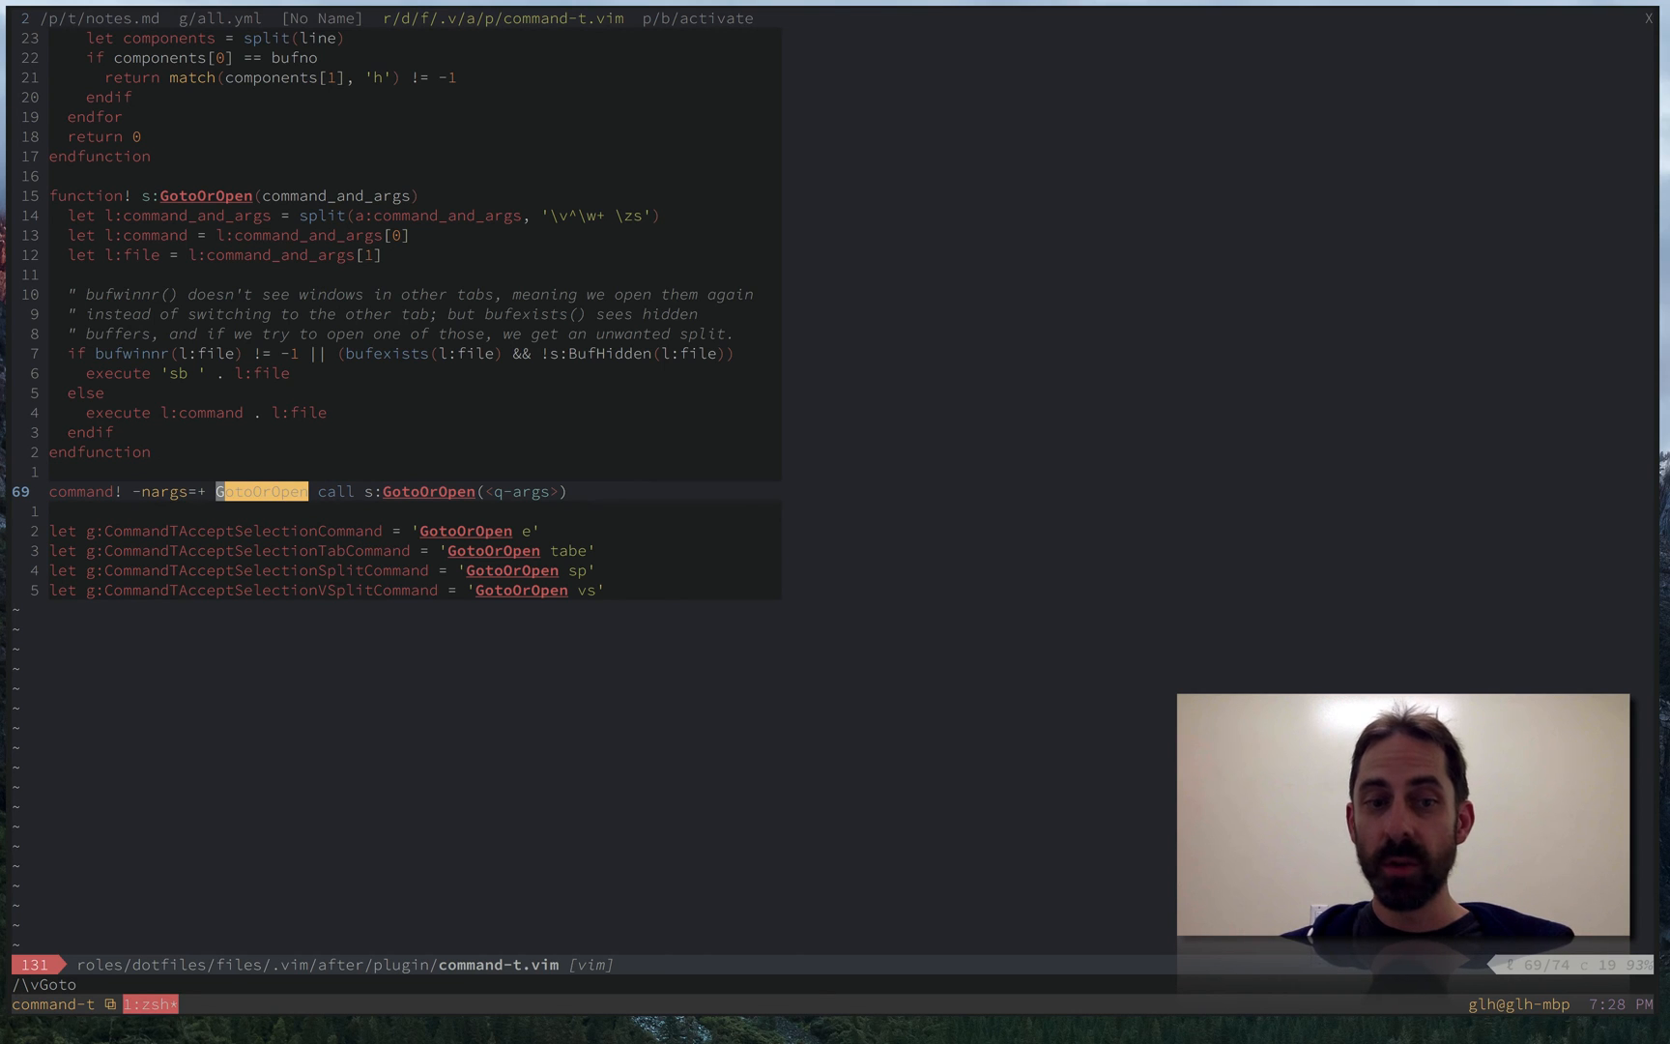
key(Escape)
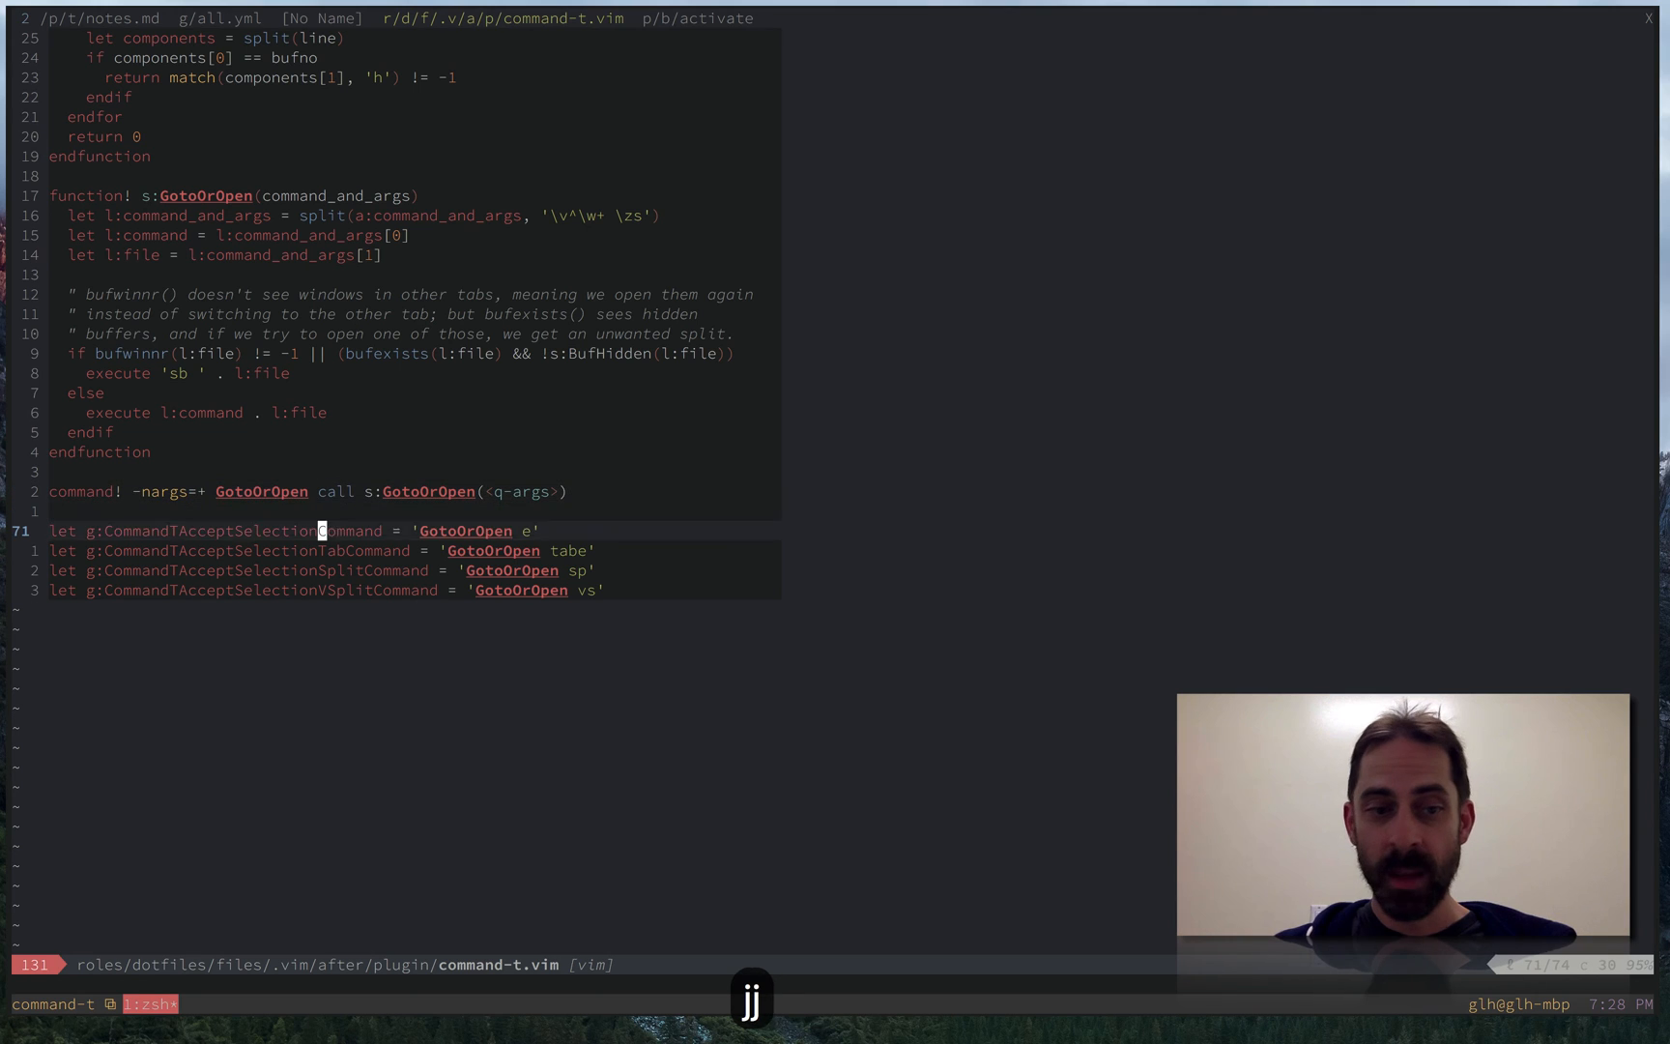
key(V)
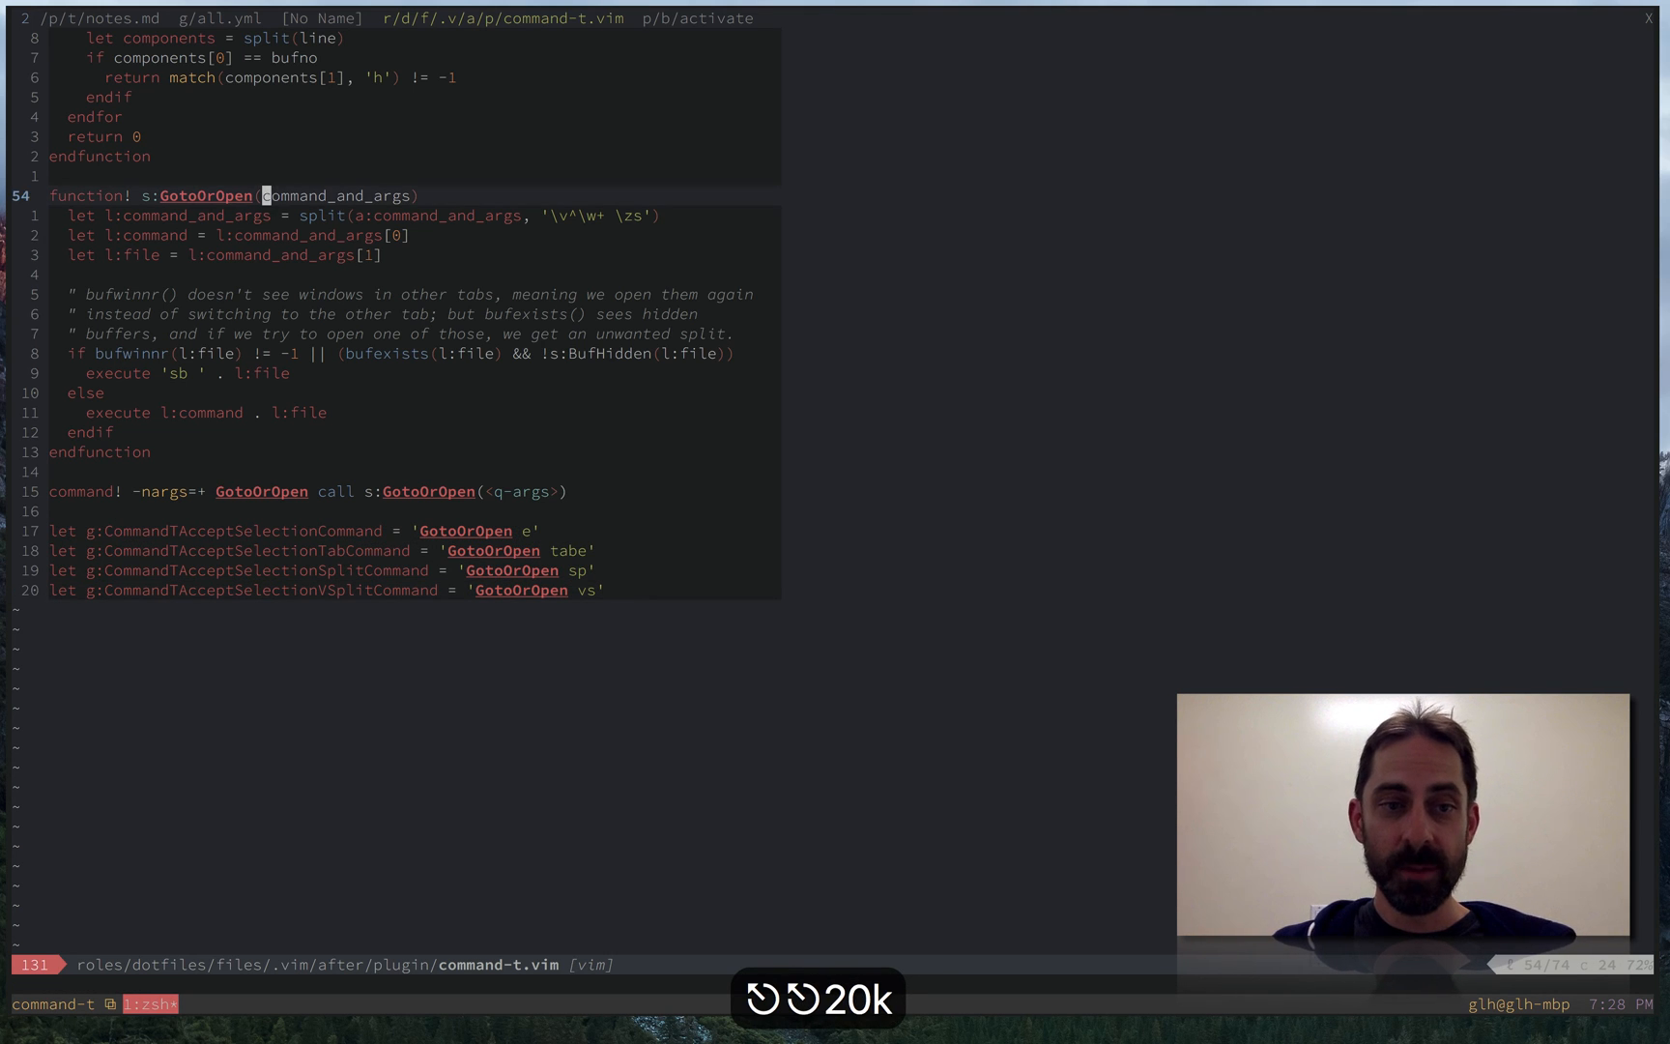
- Line-select the bufwinnr condition and its 'sb' execute line in GotoOrOpen
key(j)
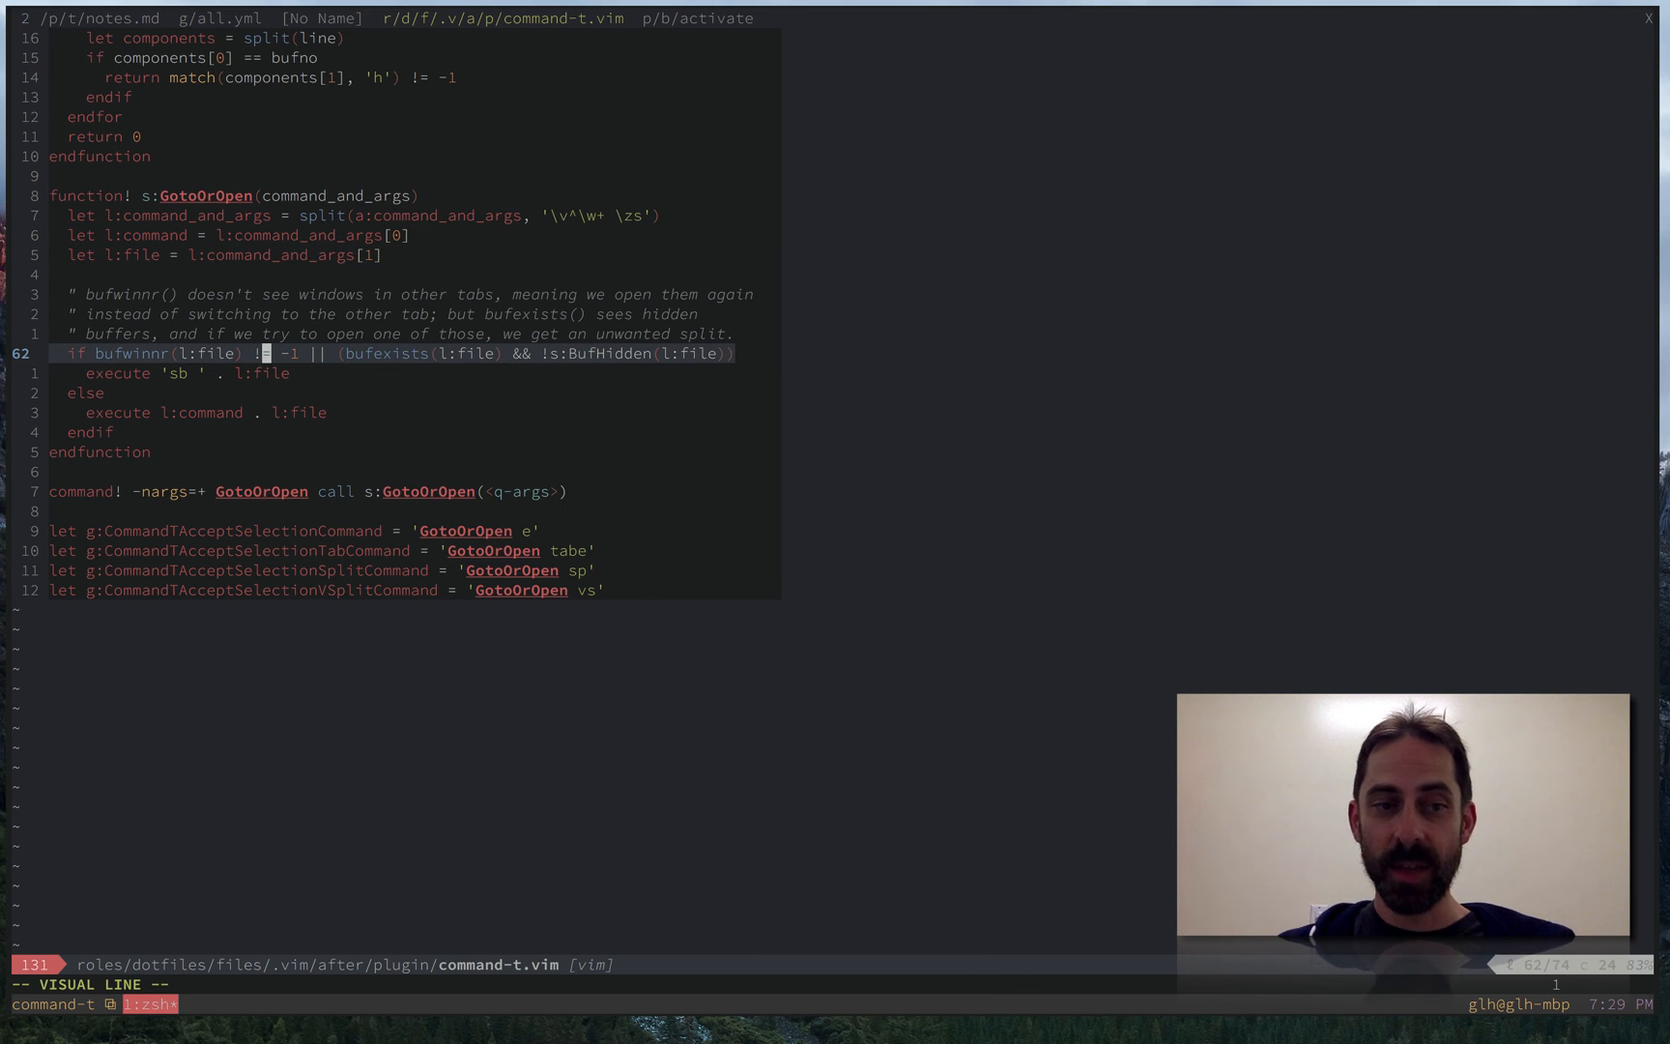
key(j)
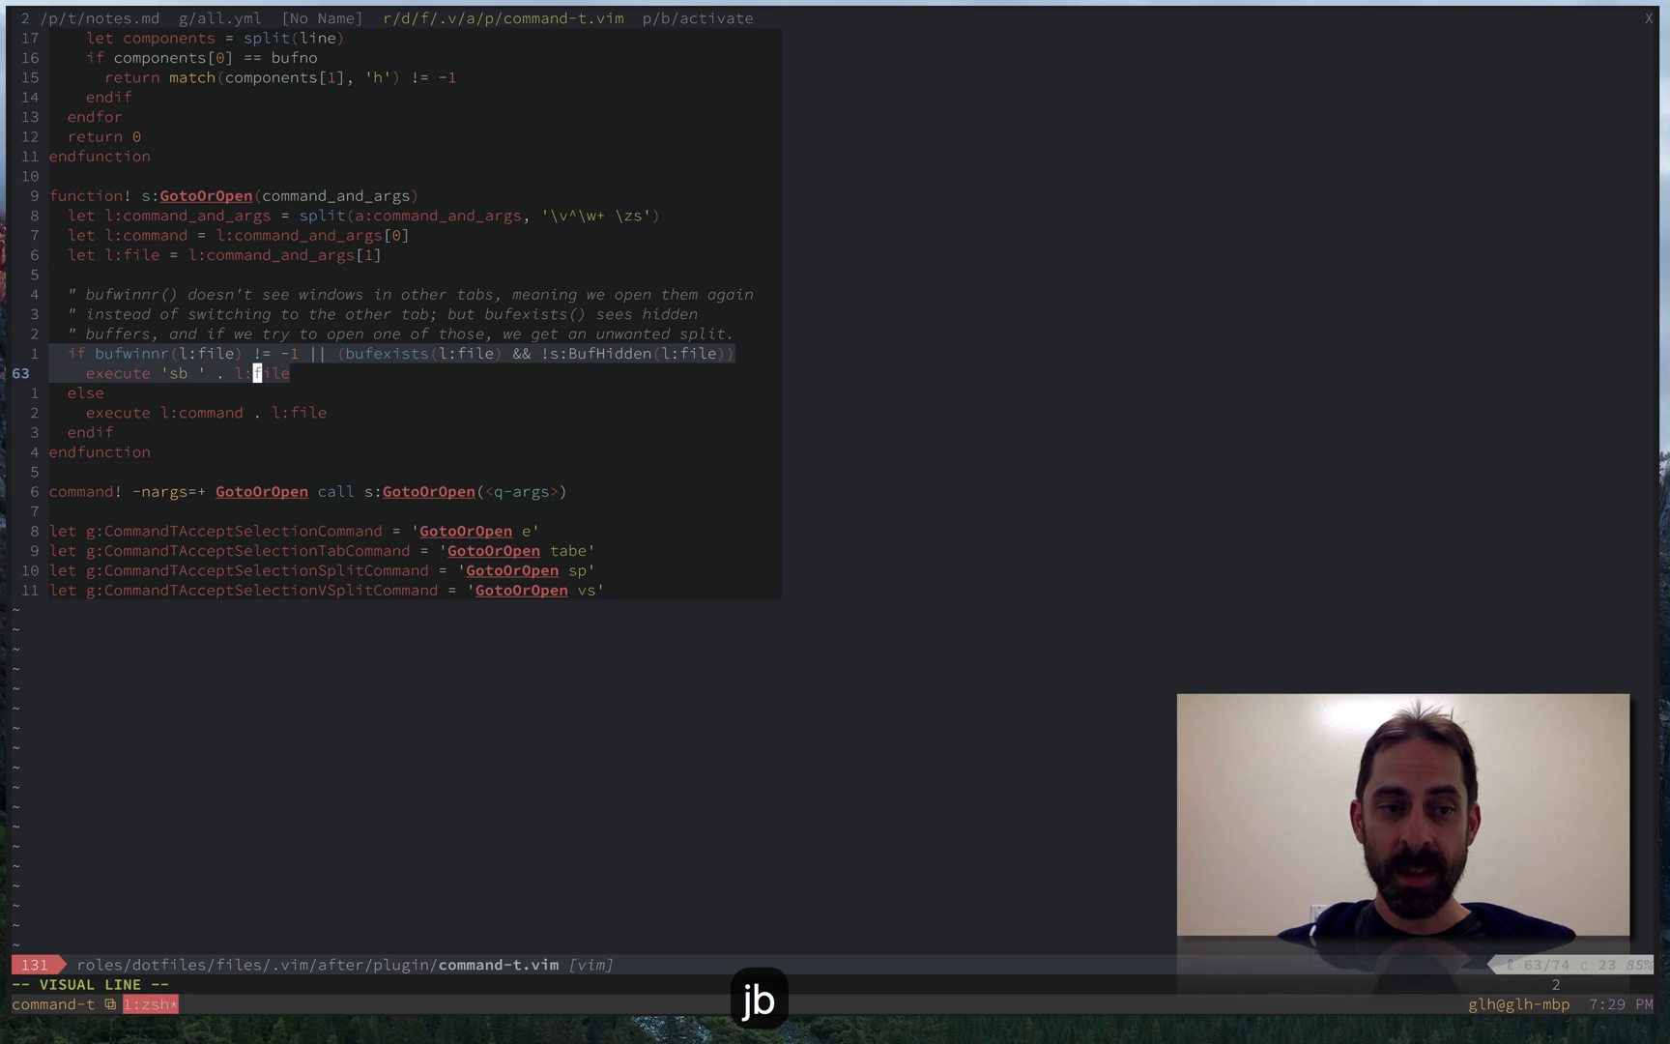
key(b)
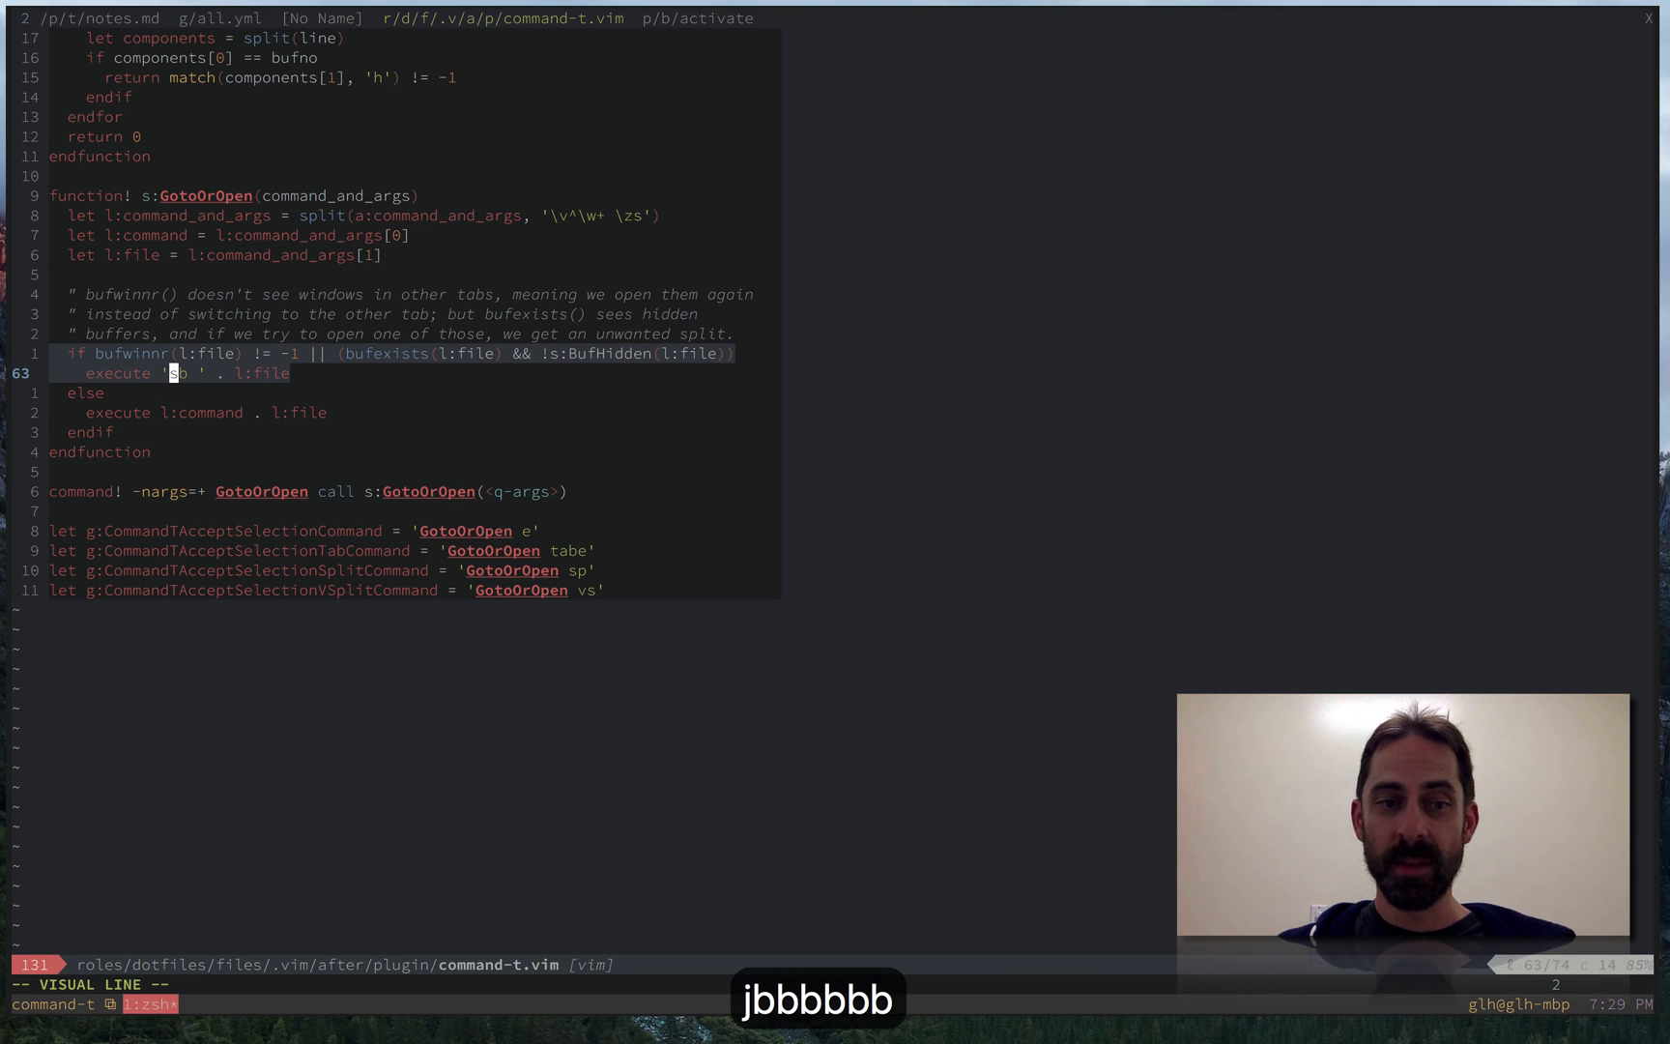